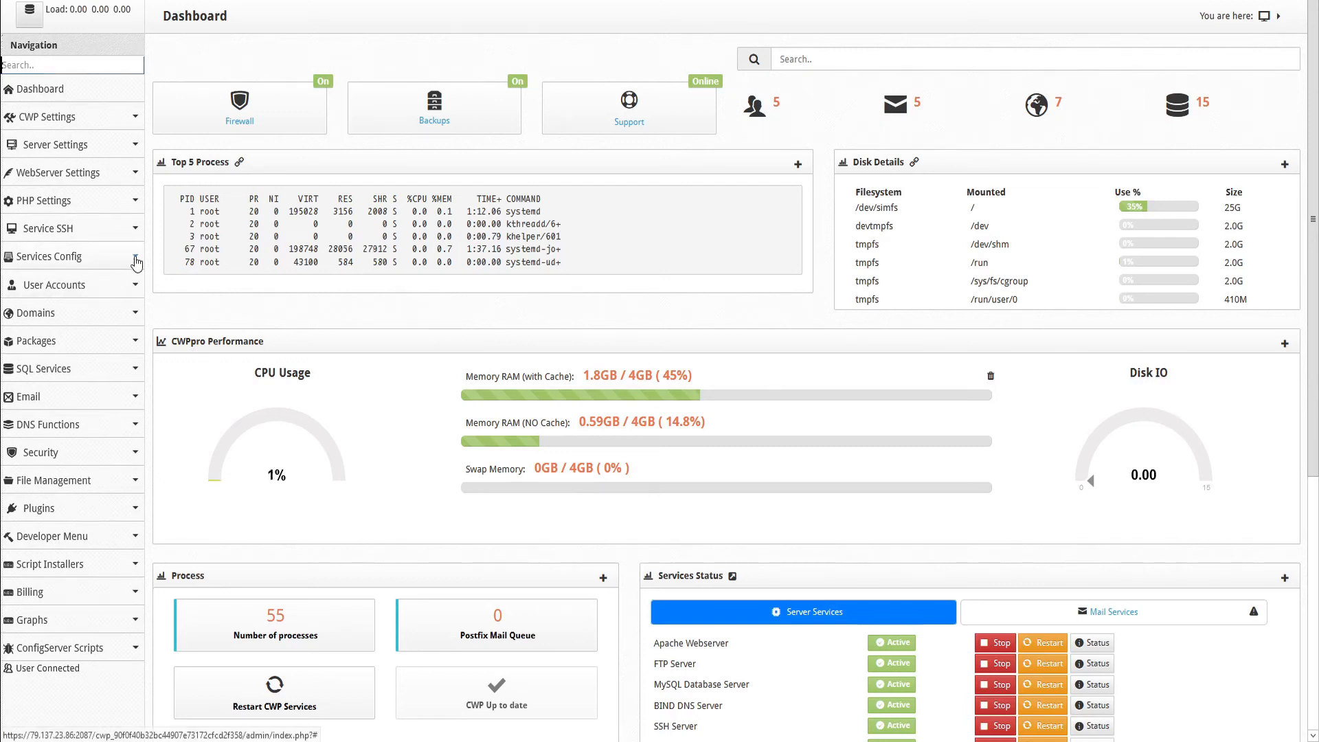
Step: Find the Monit Monitoring page via Services Config and the 'monit' search
{"action": "left_click", "coordinate": [51, 257]}
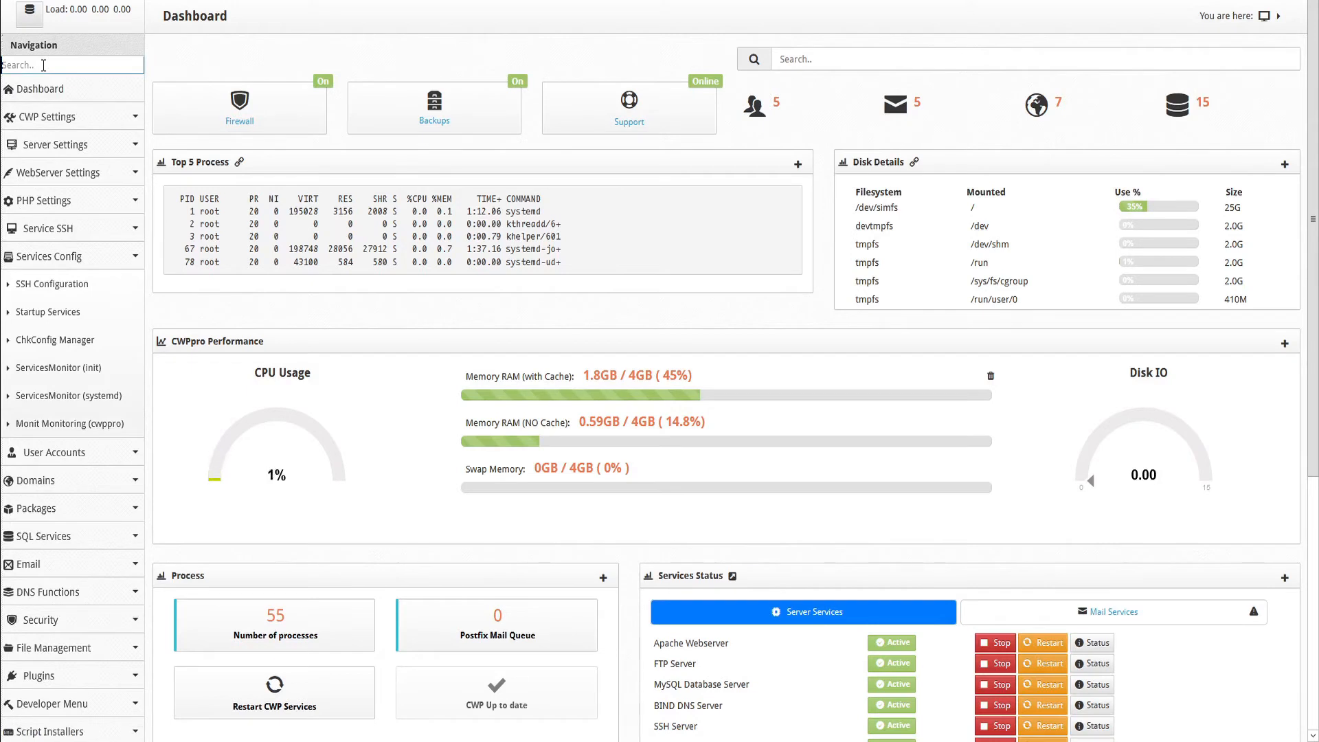
{"action": "type", "text": "monit"}
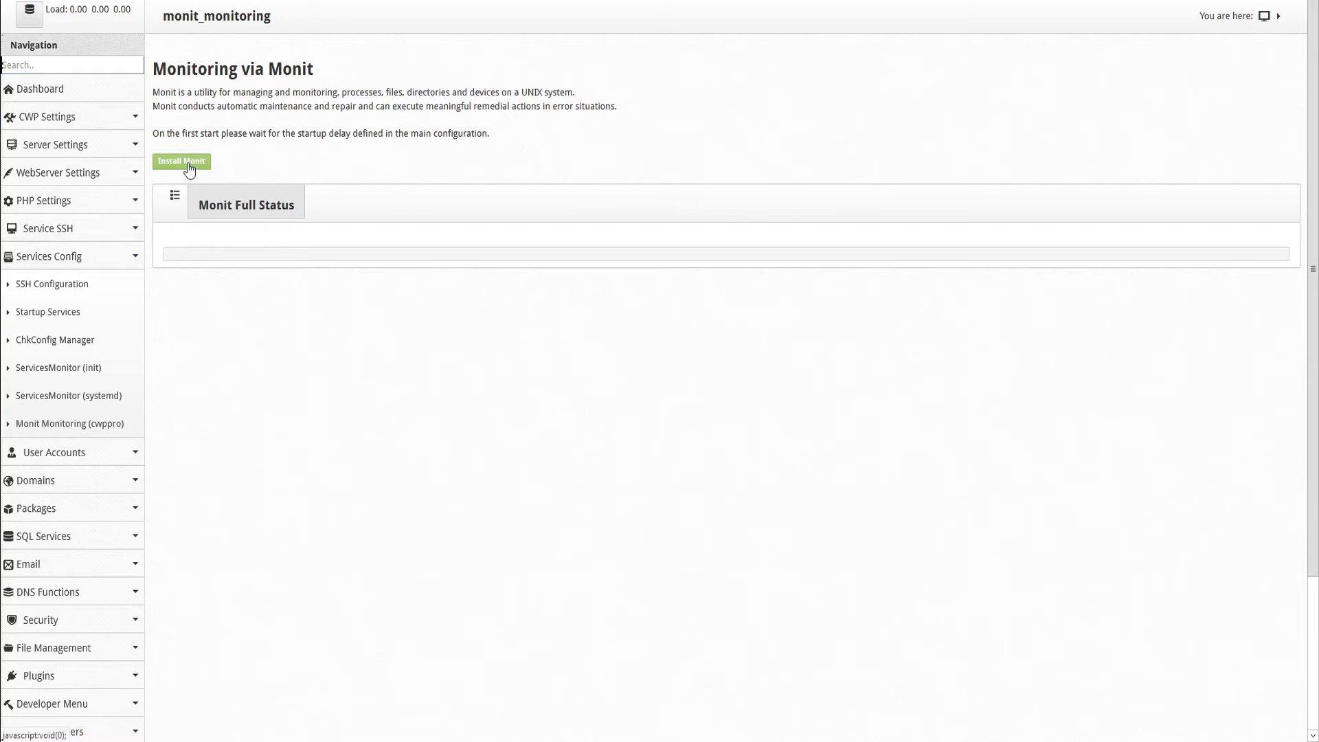
Step: Install the Monit package, confirming the install and dismissing the results
{"action": "left_click", "coordinate": [182, 161]}
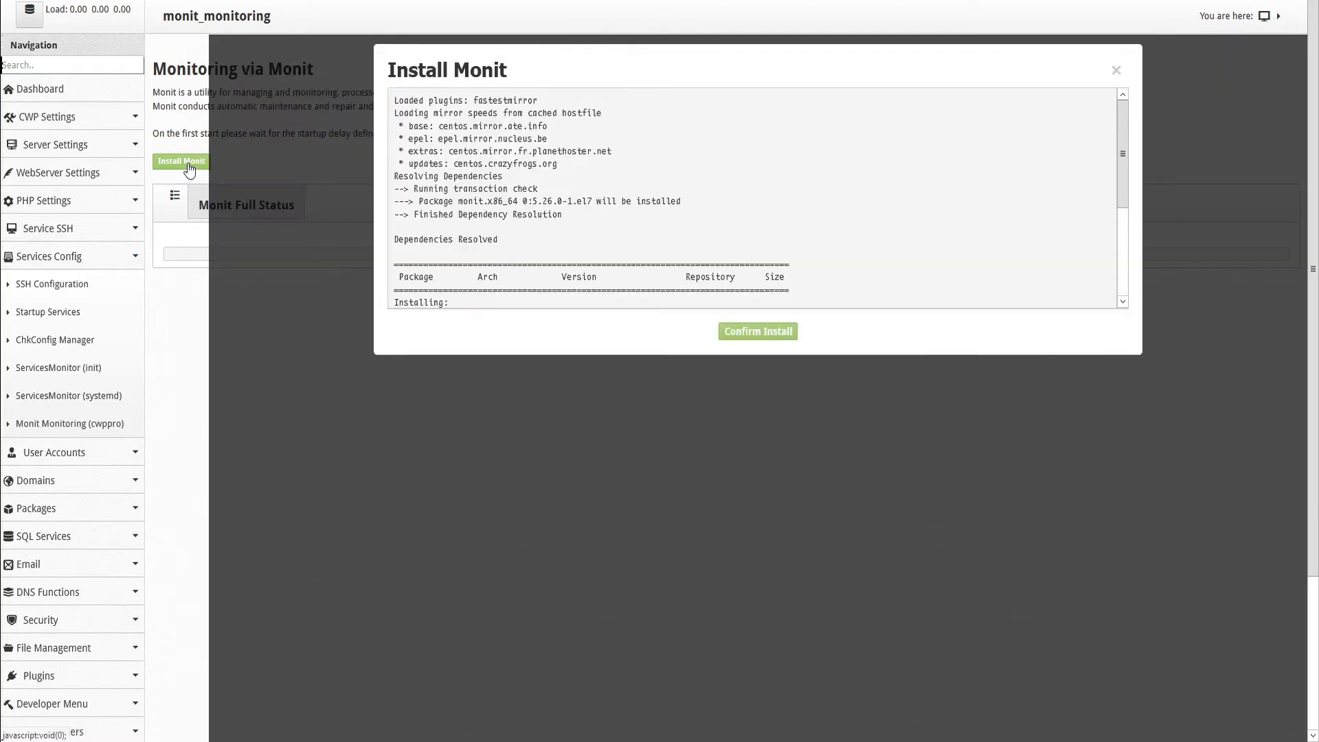
{"action": "scroll", "scroll_direction": "down", "scroll_amount": 3}
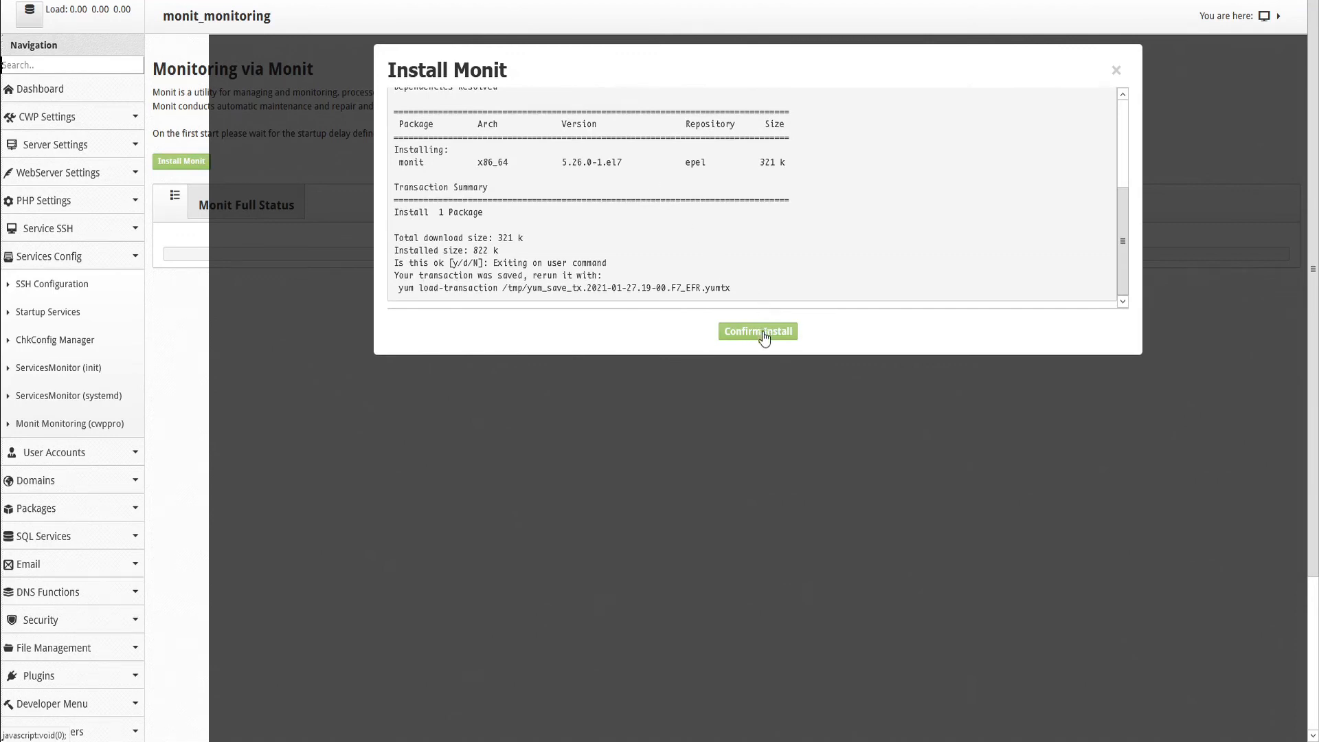
{"action": "left_click", "coordinate": [757, 331]}
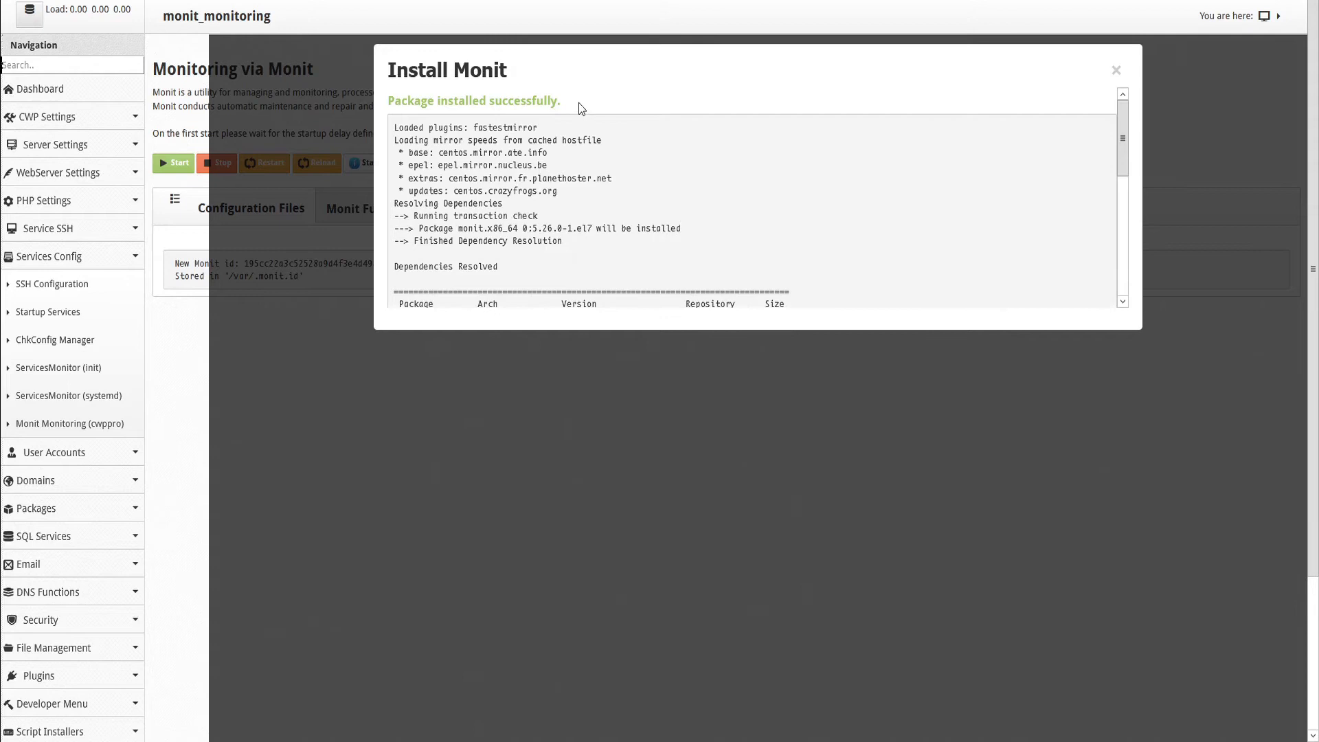
{"action": "left_click", "coordinate": [1115, 70]}
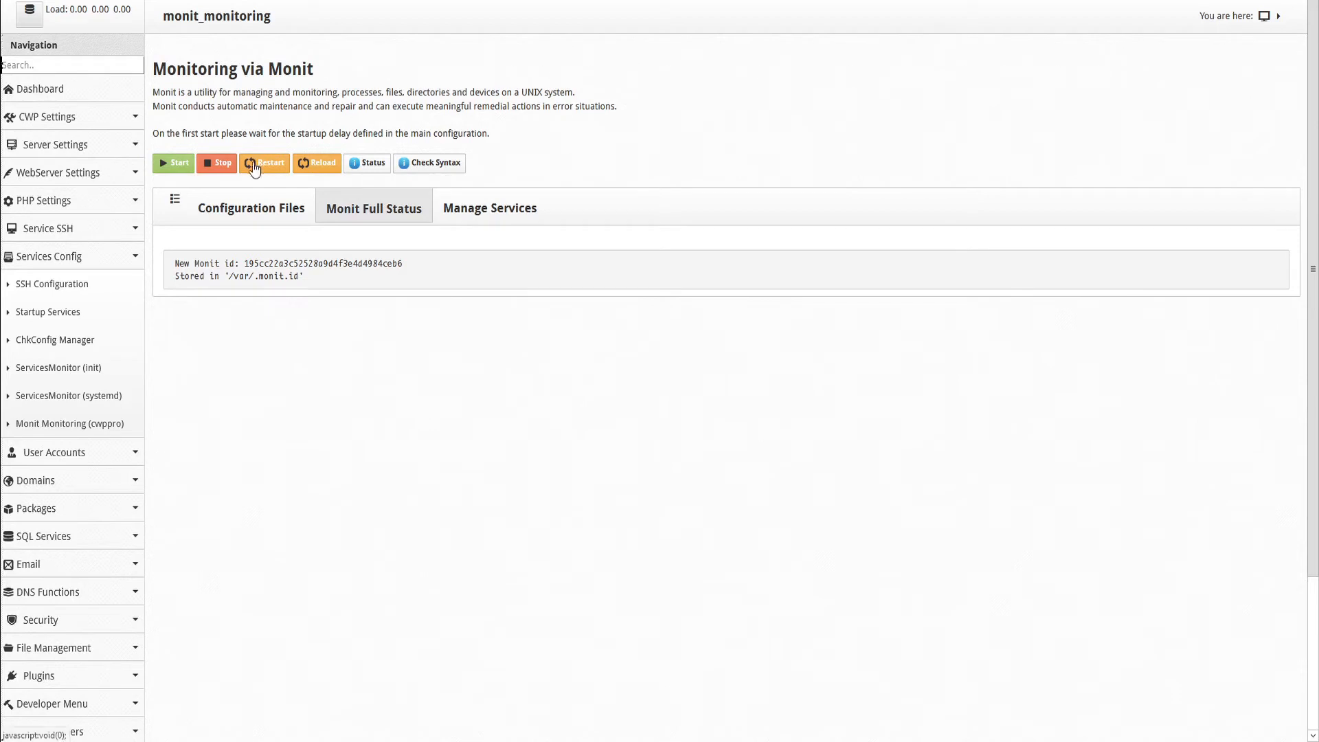
Step: Restart Monit and show its available and enabled configuration files
{"action": "left_click", "coordinate": [264, 162]}
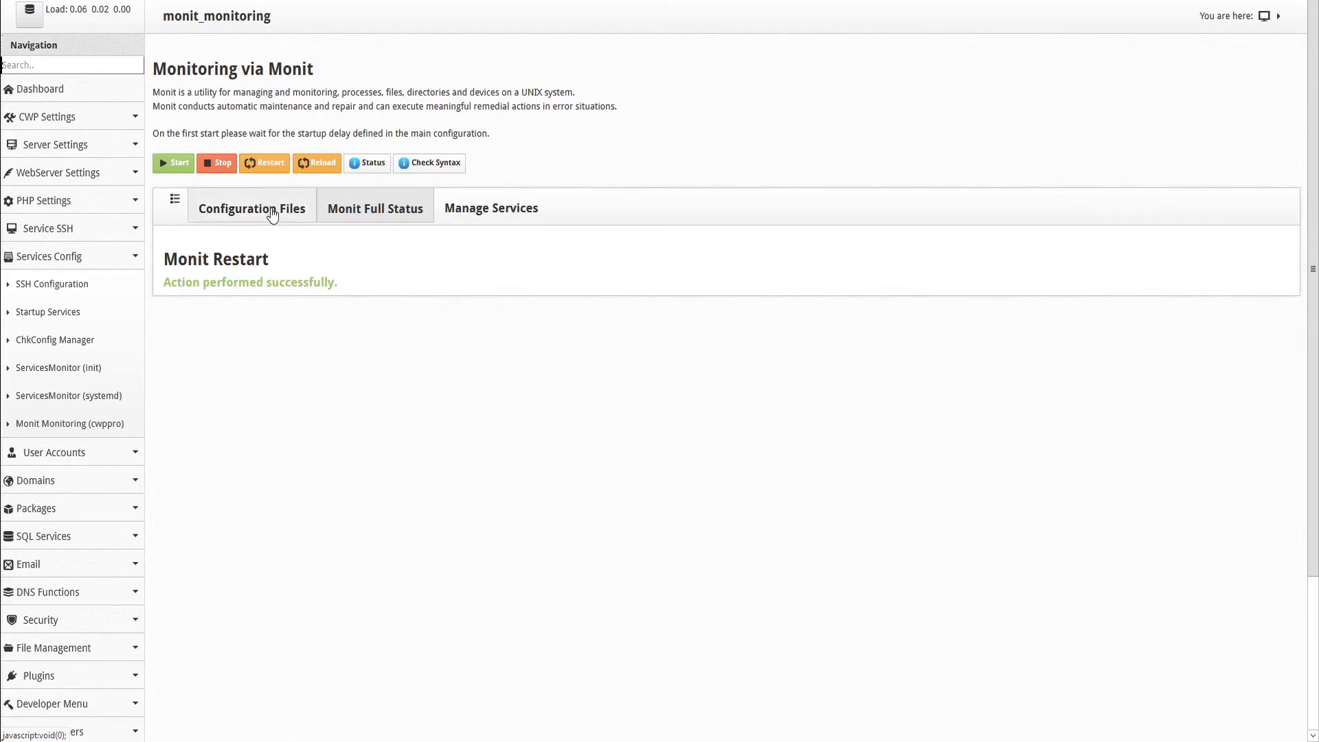
{"action": "left_click", "coordinate": [250, 207]}
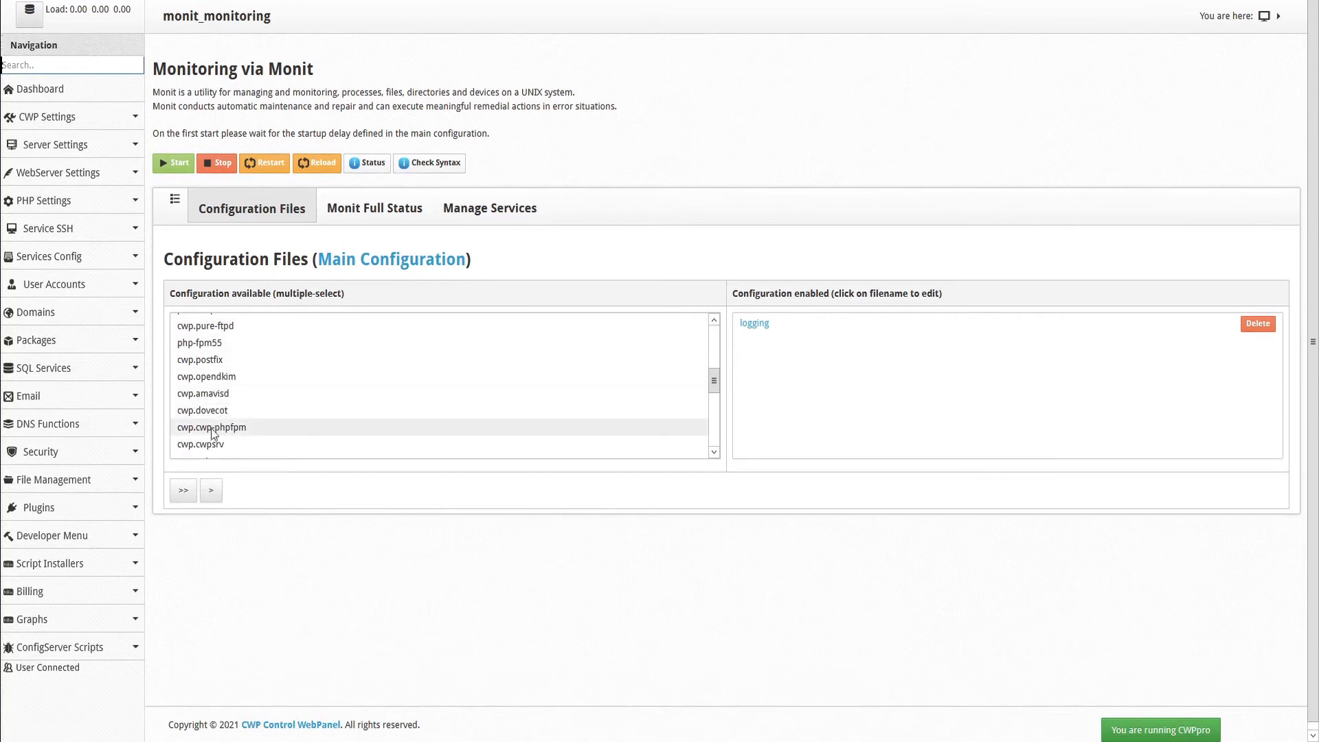
Step: Enable the cwp.cwpsrv, cwp.cwp-phpfpm, cwp.pure-ftpd and cwp.postfix Monit configurations
{"action": "left_click", "coordinate": [201, 443]}
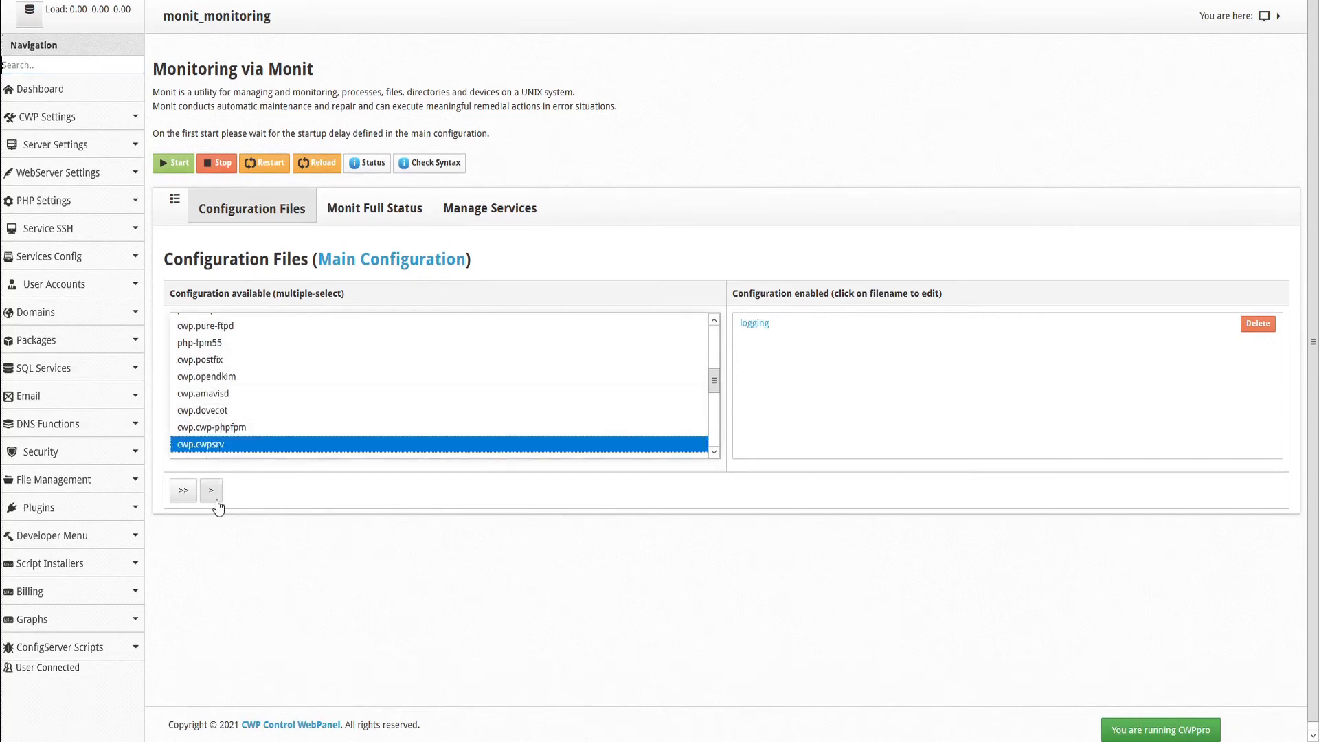
{"action": "left_click", "coordinate": [208, 489]}
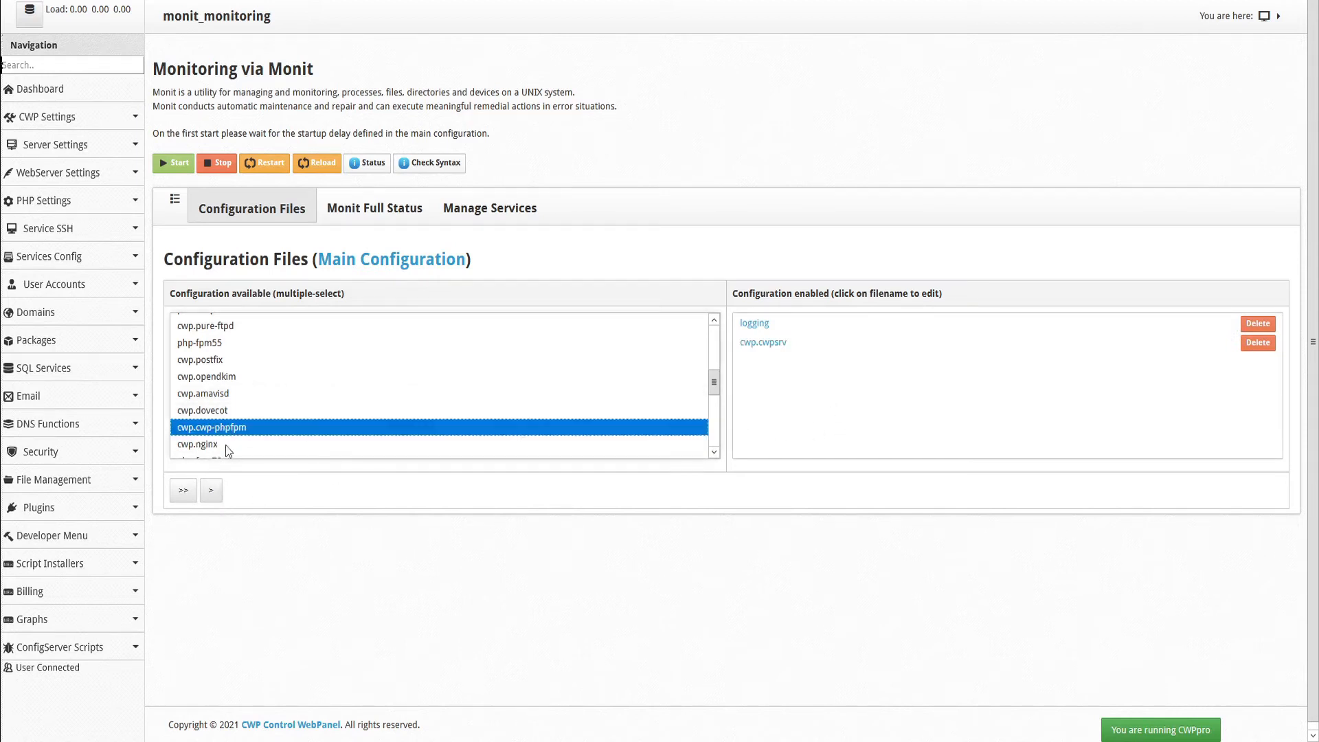
{"action": "left_click", "coordinate": [210, 489]}
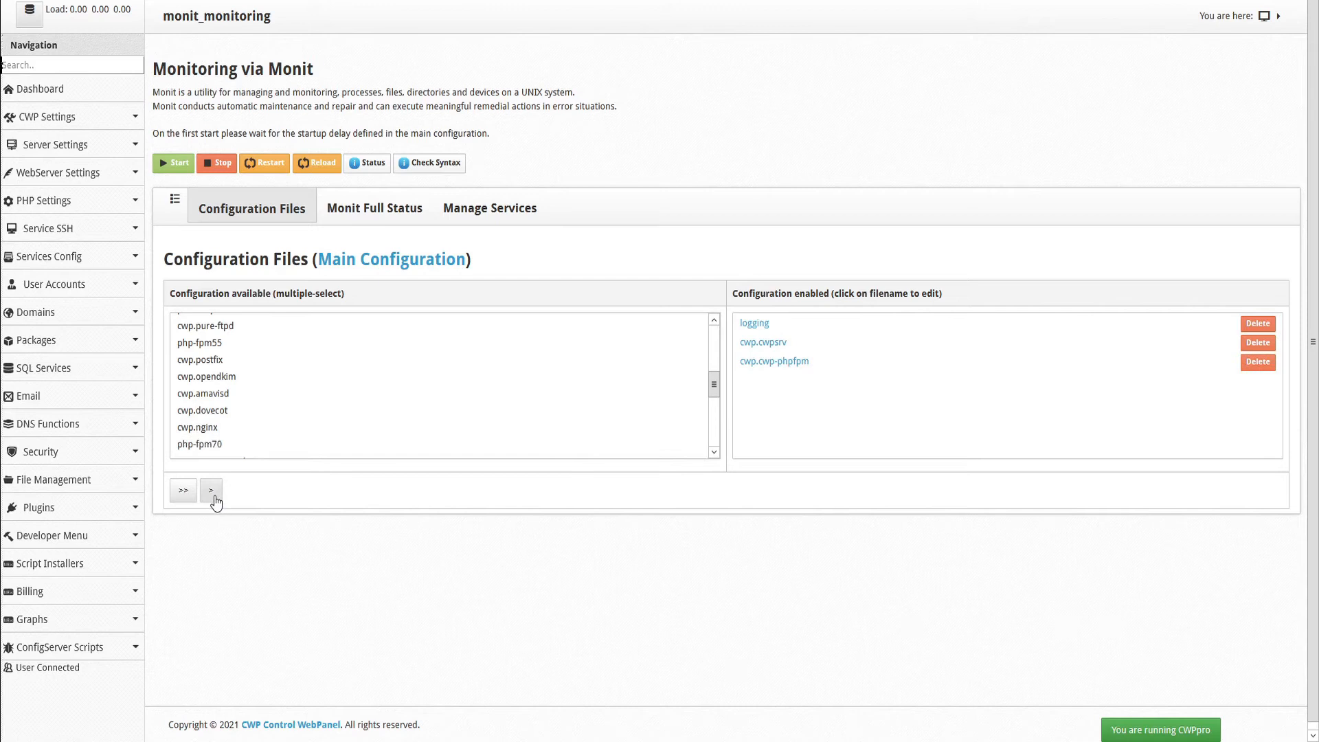
{"action": "left_click", "coordinate": [210, 490]}
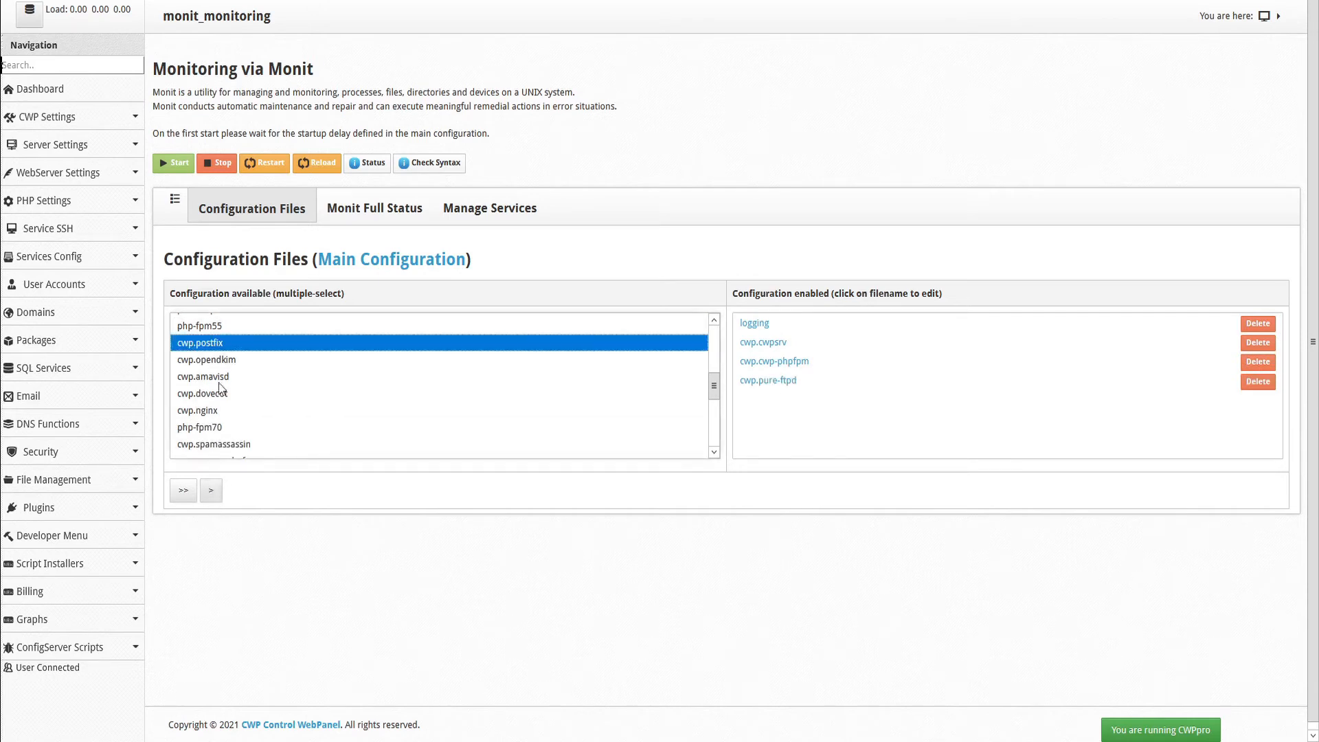
{"action": "left_click", "coordinate": [210, 491]}
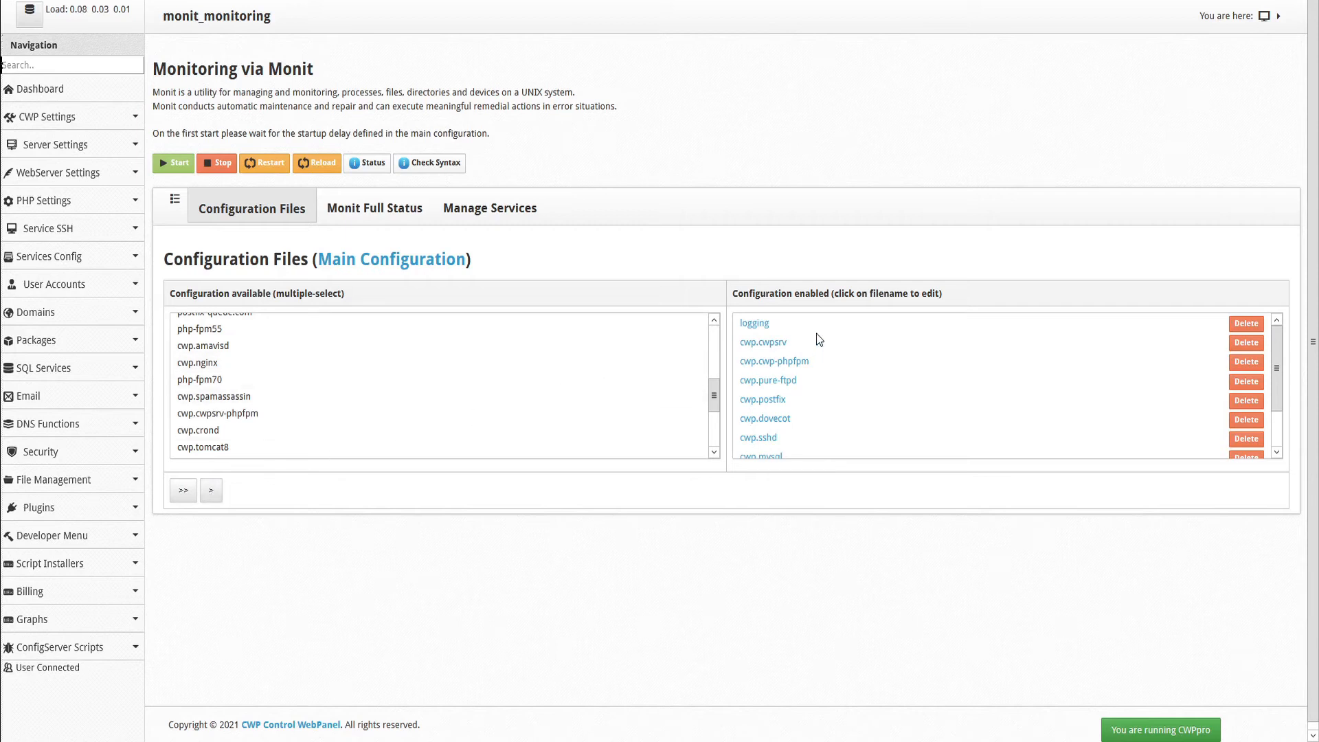
{"action": "scroll", "scroll_direction": "down", "scroll_amount": 3}
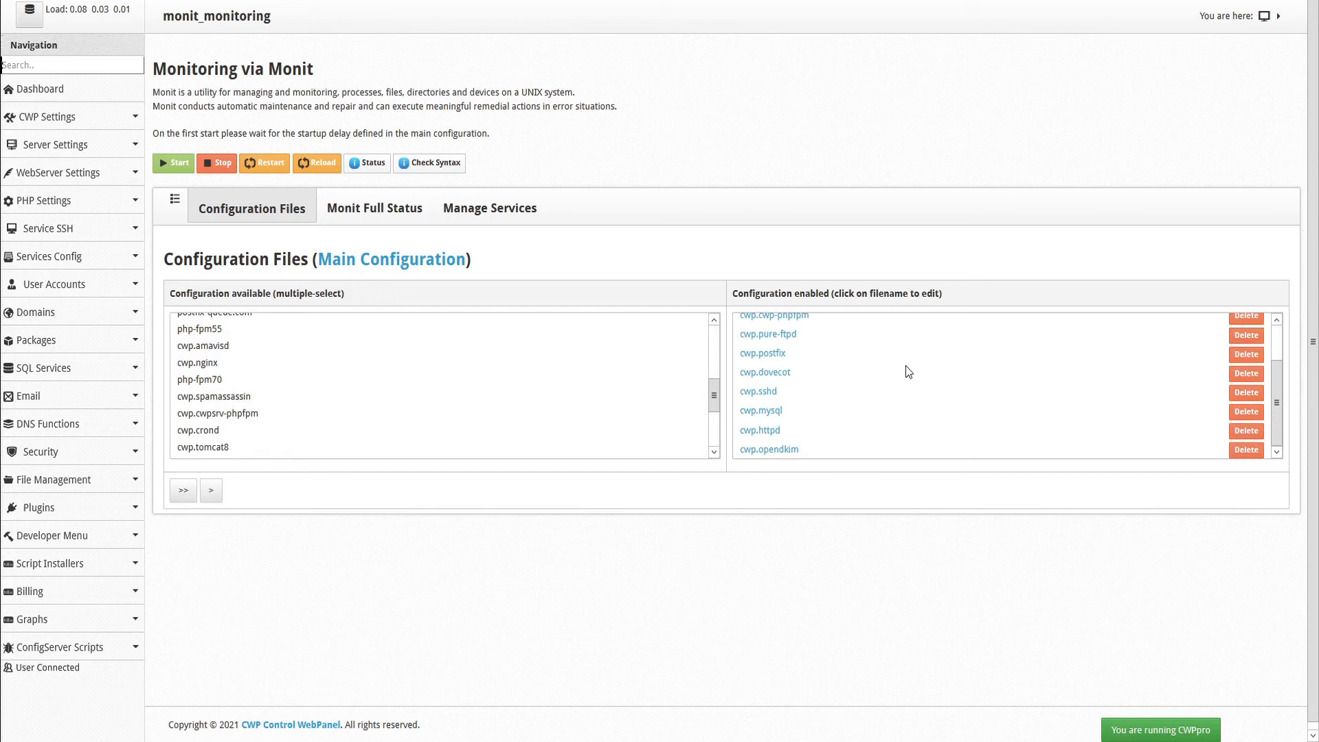
{"action": "scroll", "scroll_direction": "up", "scroll_amount": 3}
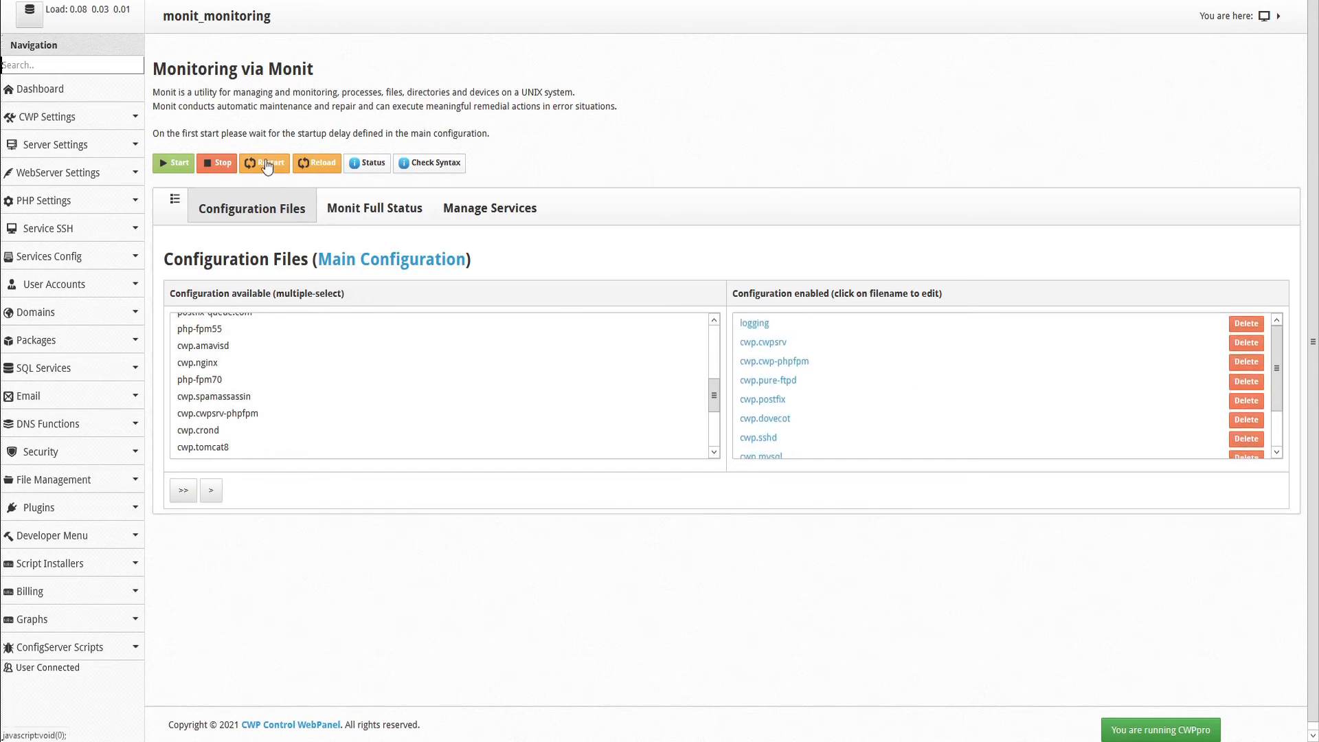
Step: Restart Monit so the newly enabled service configs take effect
{"action": "left_click", "coordinate": [264, 162]}
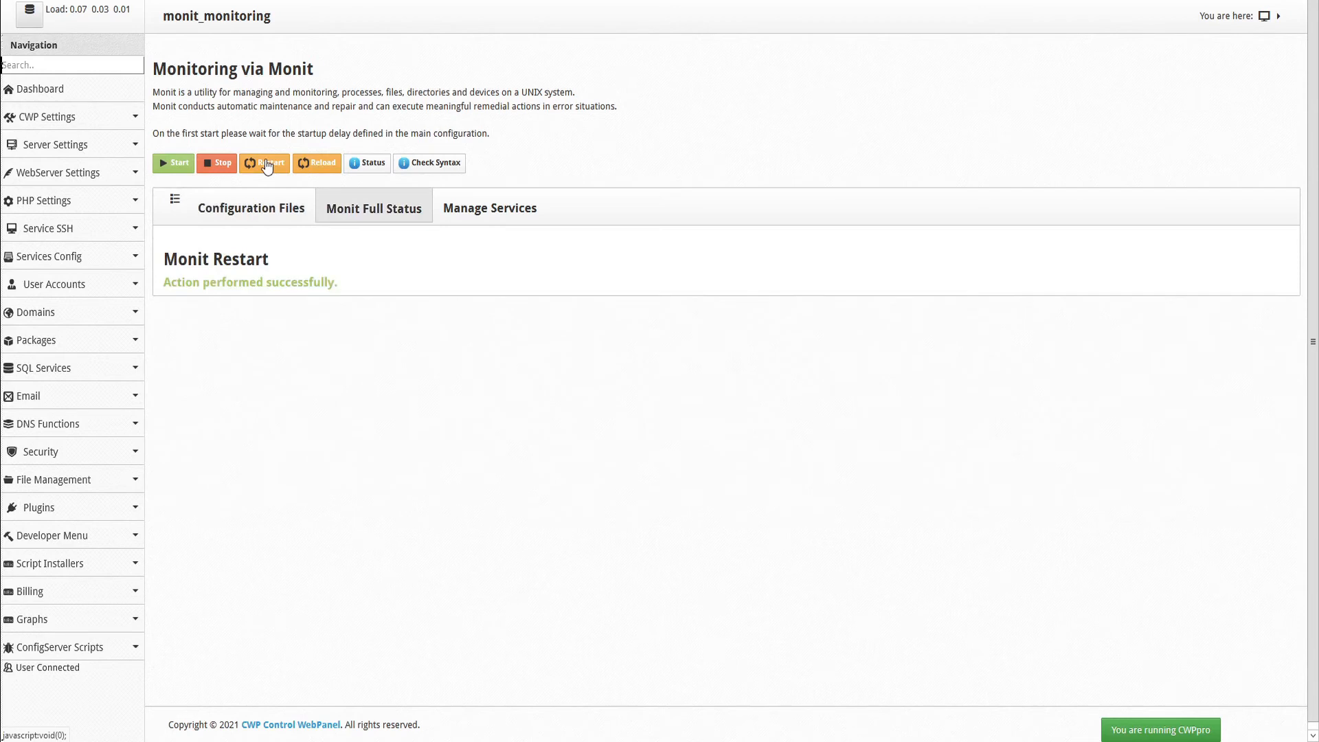
{"action": "mouse_move", "coordinate": [261, 189]}
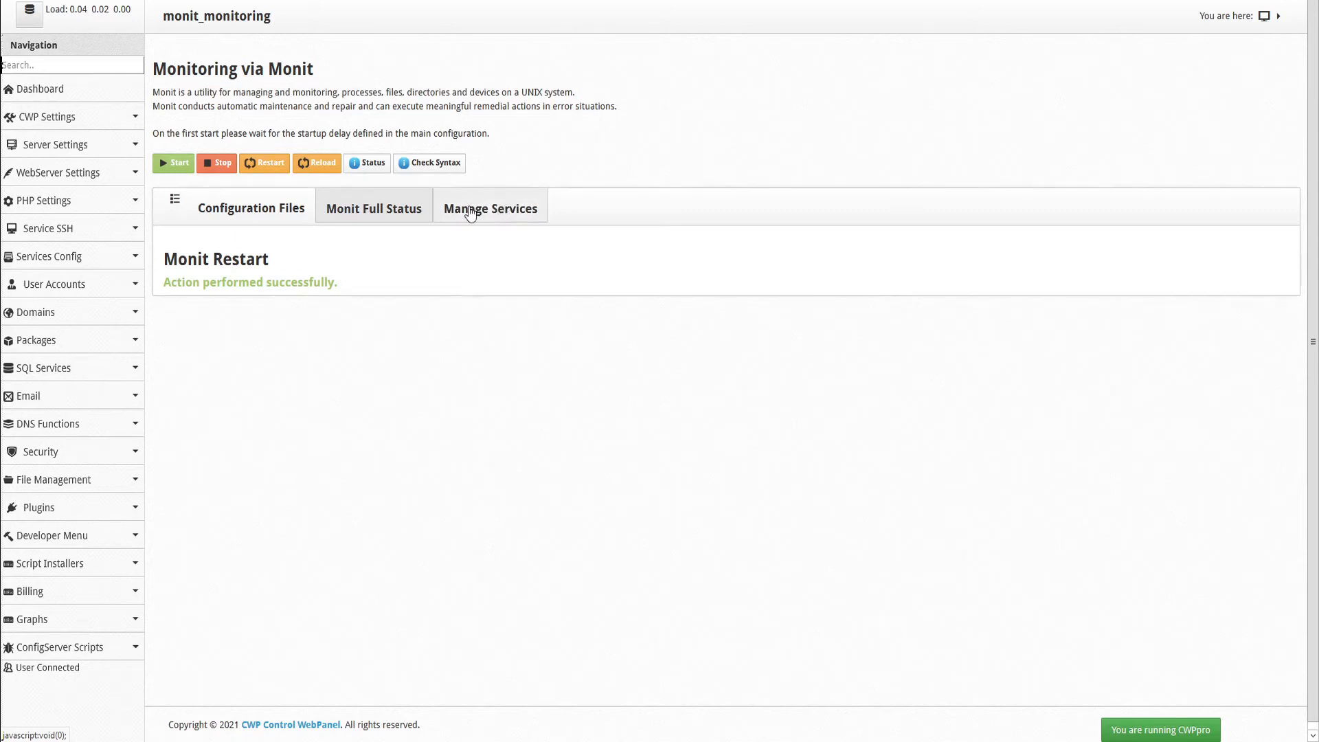
{"action": "left_click", "coordinate": [489, 208]}
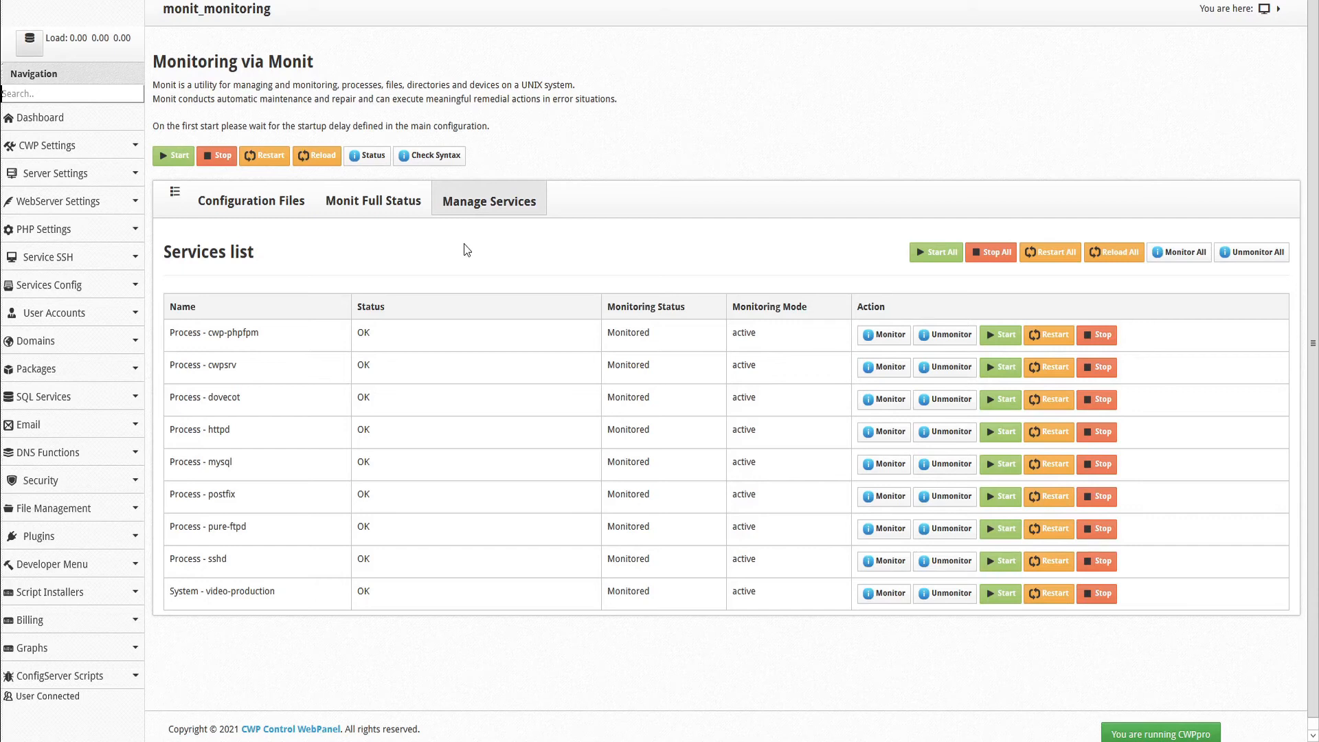
{"action": "mouse_move", "coordinate": [485, 241]}
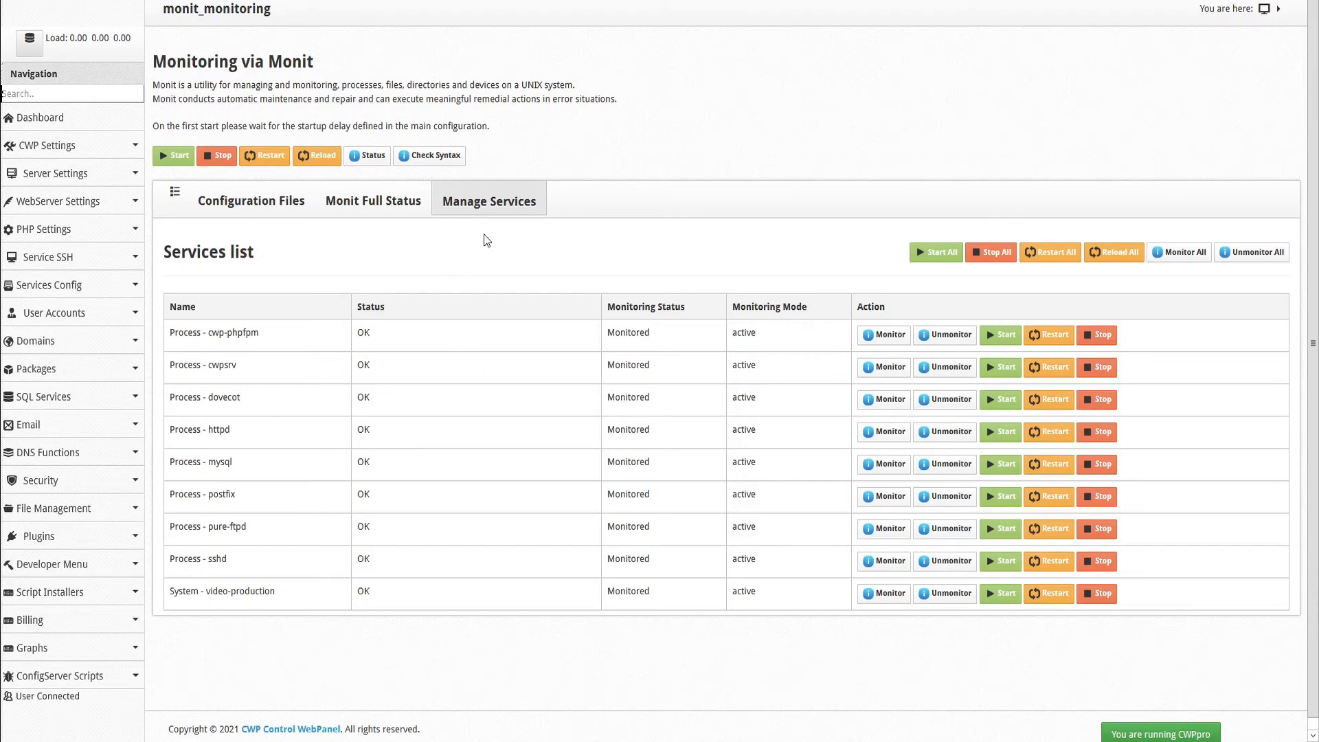
{"action": "mouse_move", "coordinate": [507, 211]}
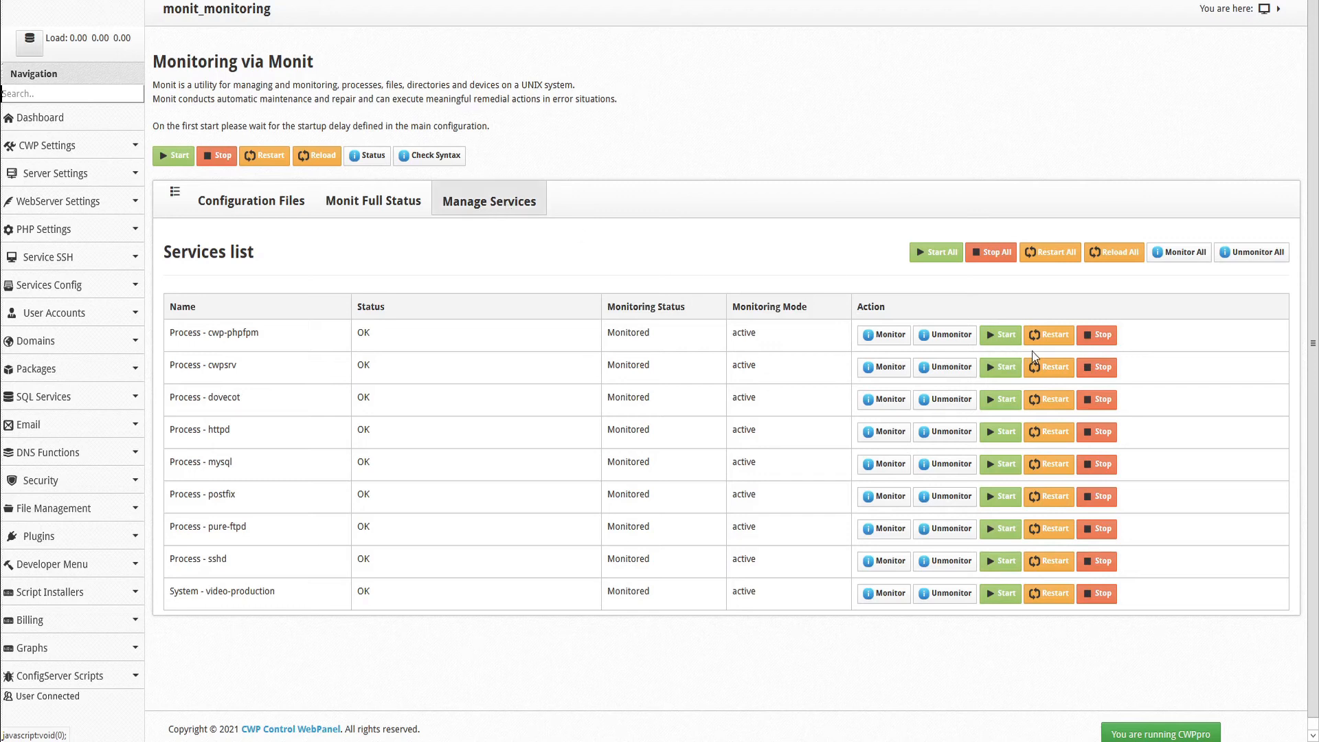
{"action": "mouse_move", "coordinate": [1048, 253]}
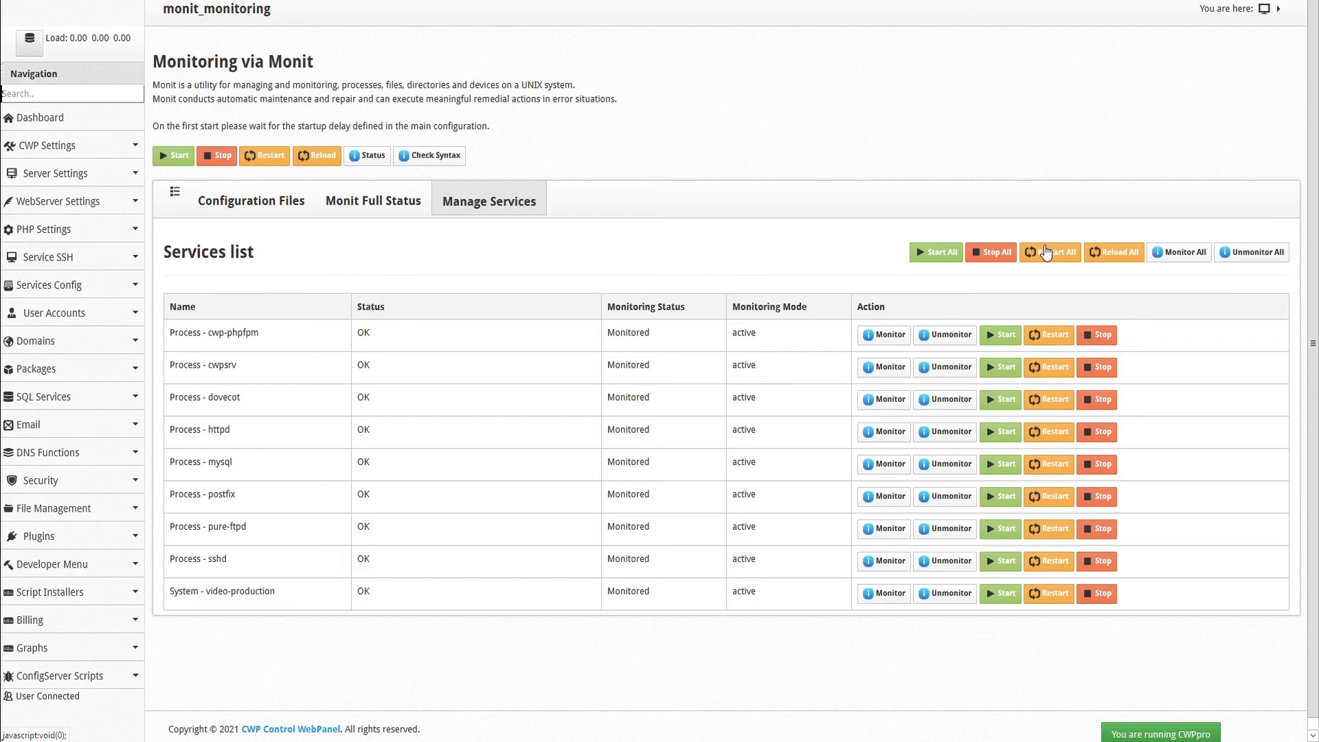
{"action": "mouse_move", "coordinate": [888, 293]}
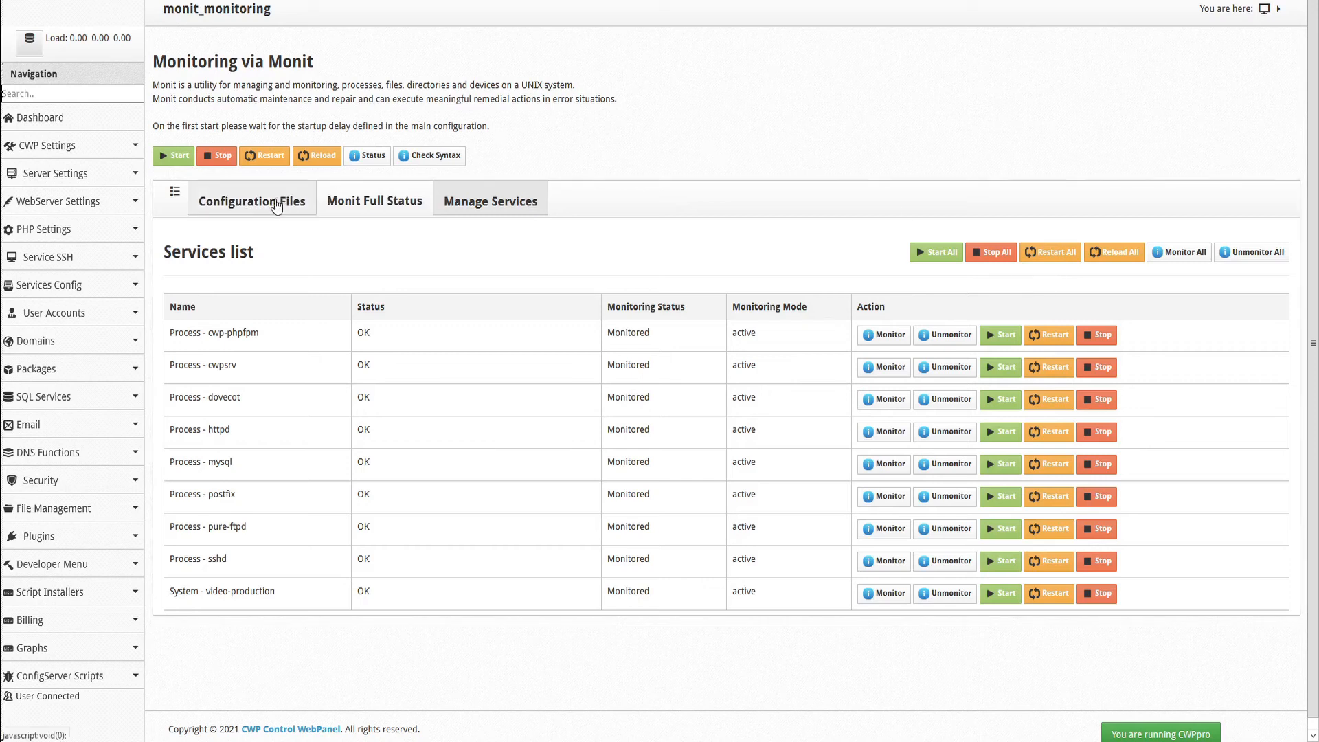
Step: Move postfix-queue.conf from the available list to the enabled configurations
{"action": "left_click", "coordinate": [251, 201]}
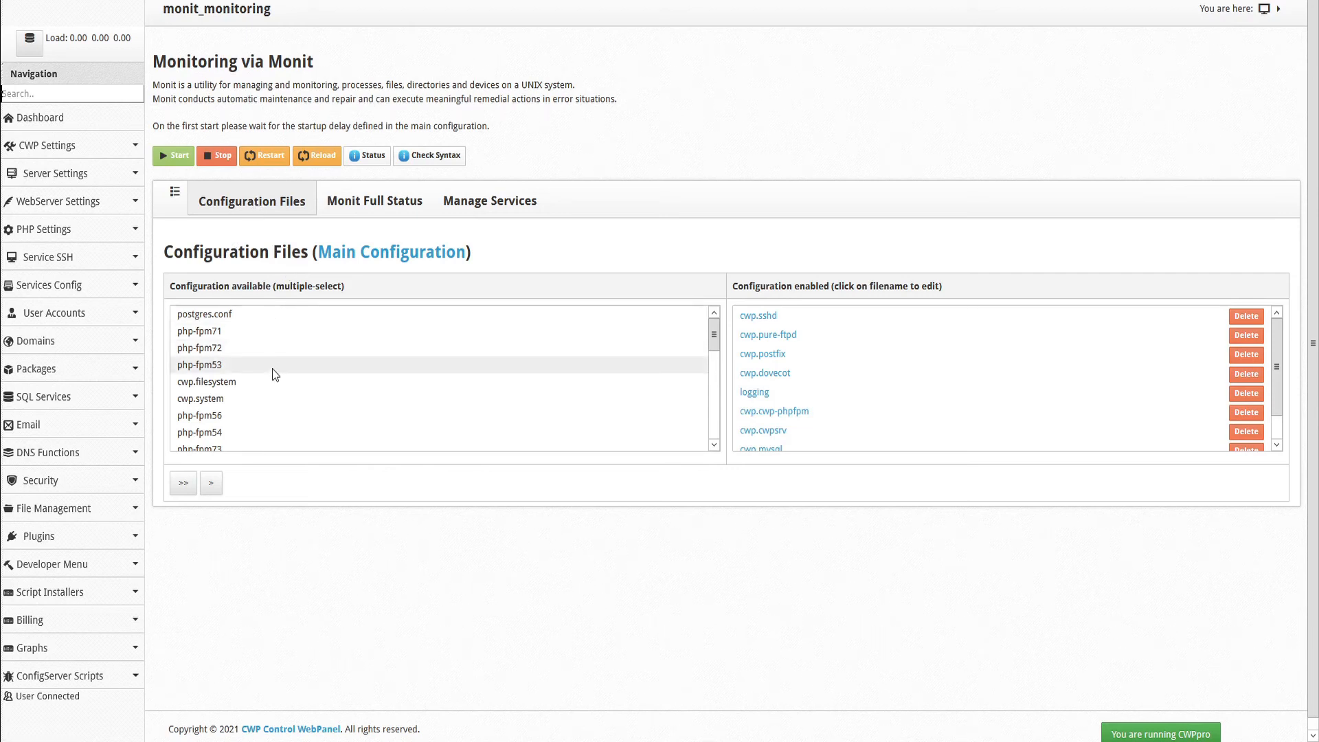
{"action": "scroll", "scroll_direction": "down", "scroll_amount": 3}
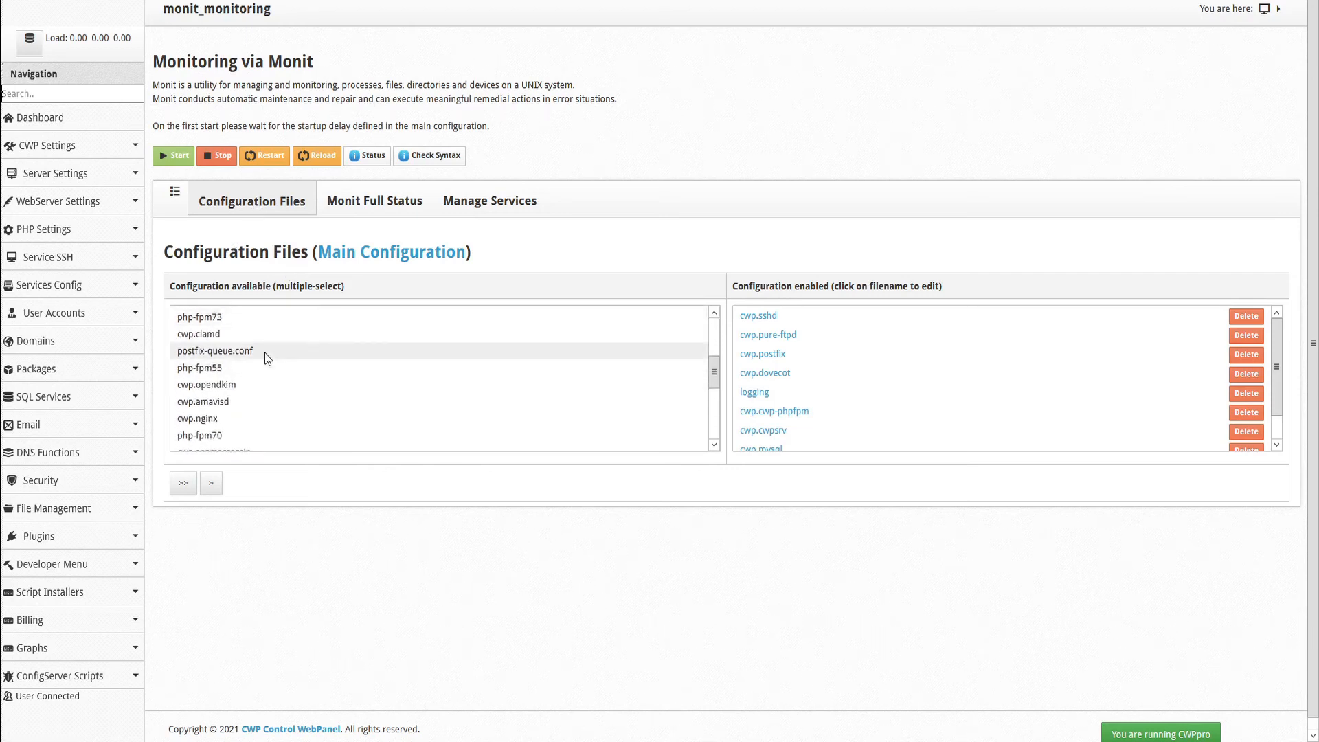
{"action": "left_click", "coordinate": [214, 350]}
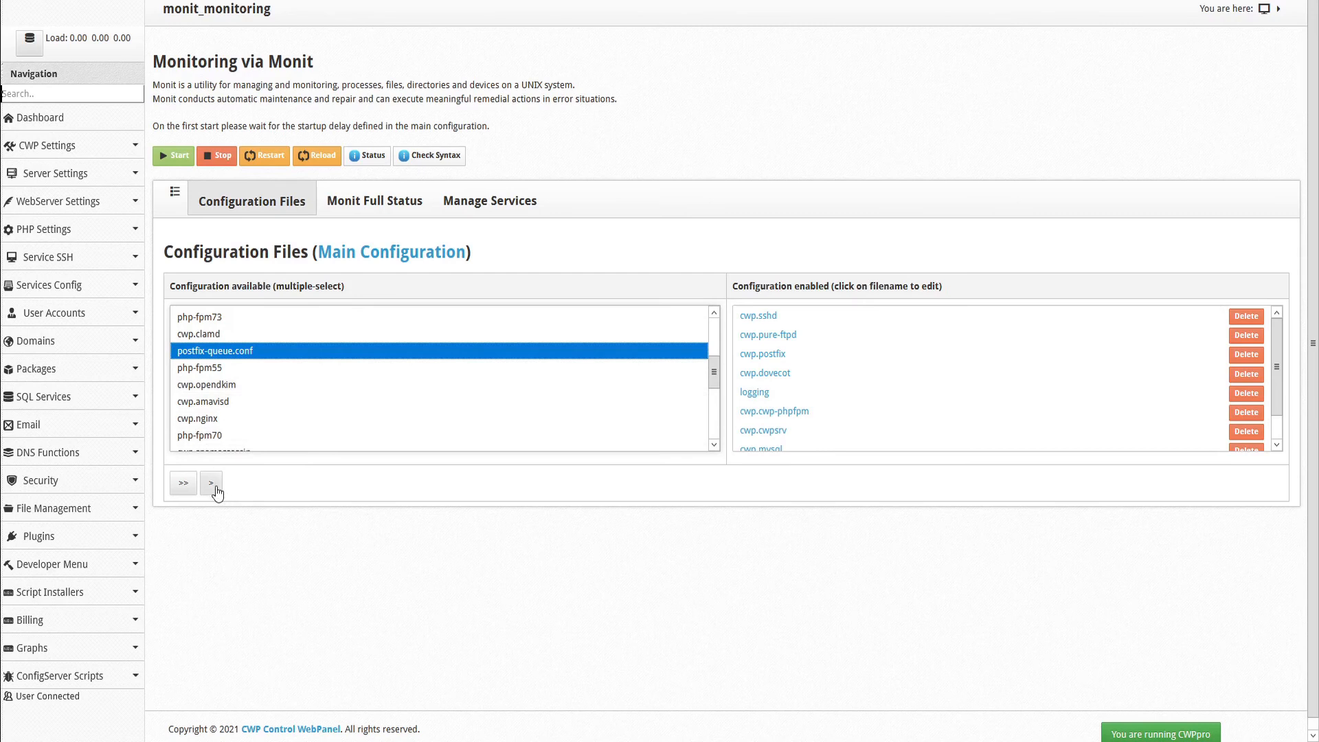
{"action": "left_click", "coordinate": [210, 483]}
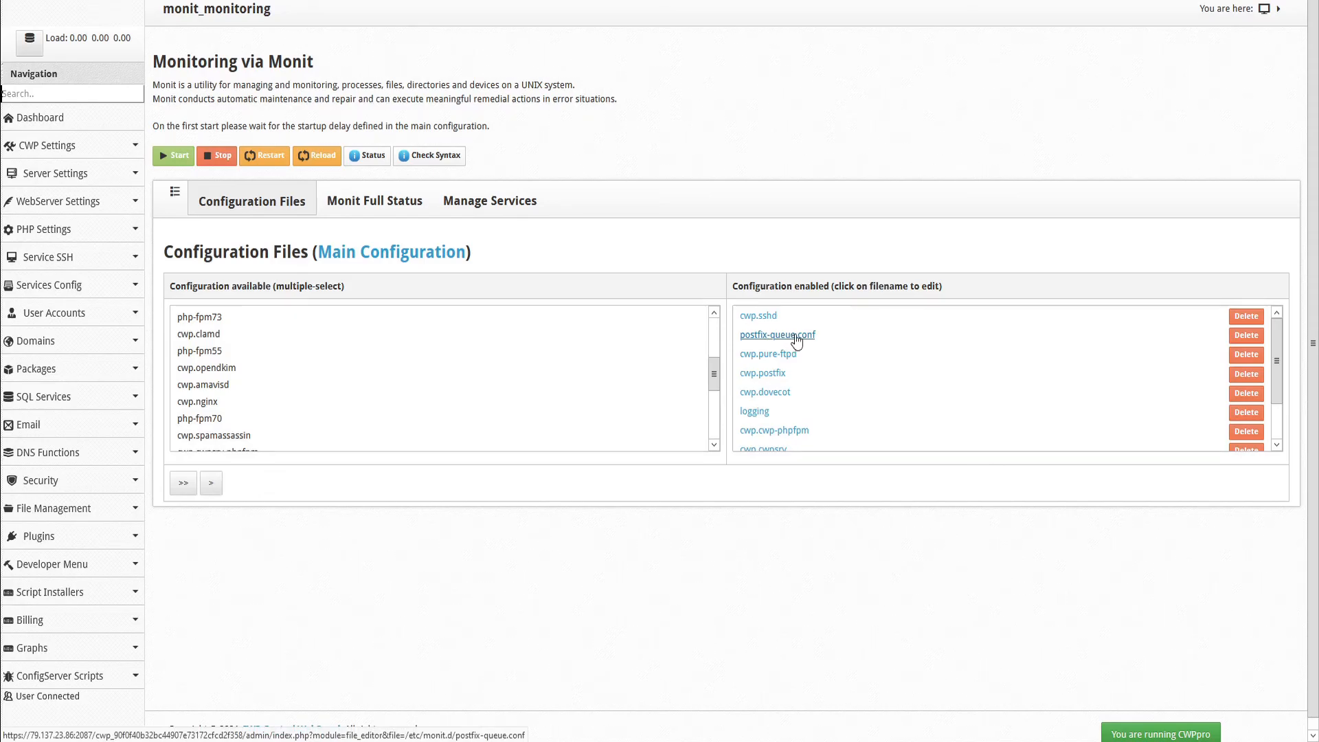
Step: Edit postfix-queue.conf to change the mail-queue threshold from 50 to 10 and save it
{"action": "left_click", "coordinate": [776, 335]}
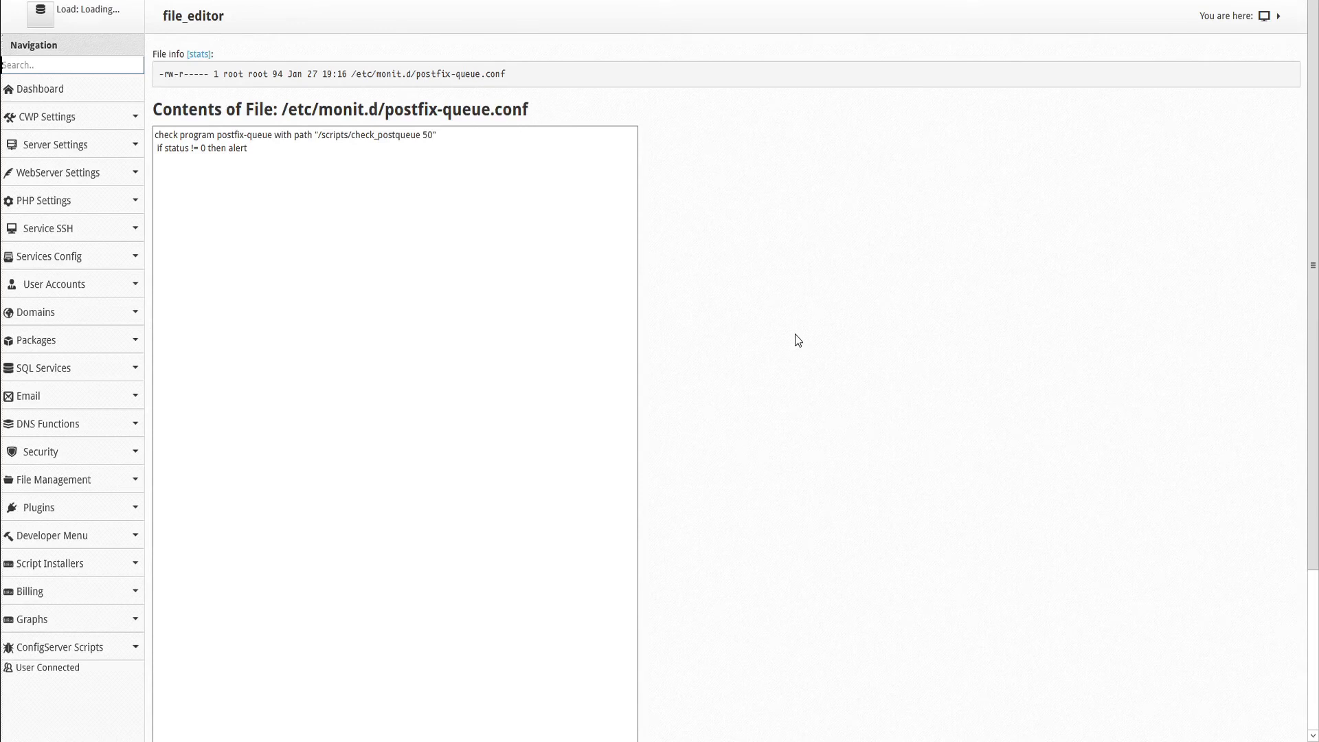
{"action": "left_click", "coordinate": [422, 139]}
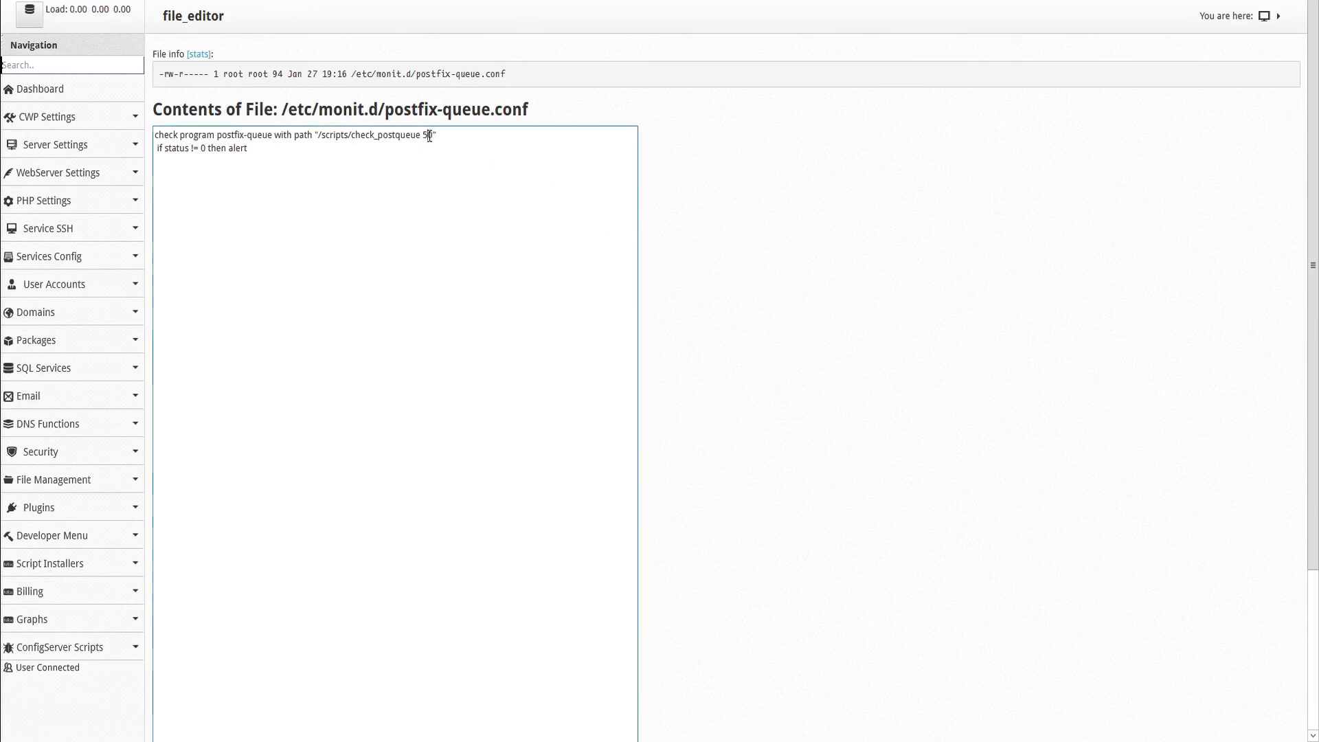
{"action": "type", "text": "1"}
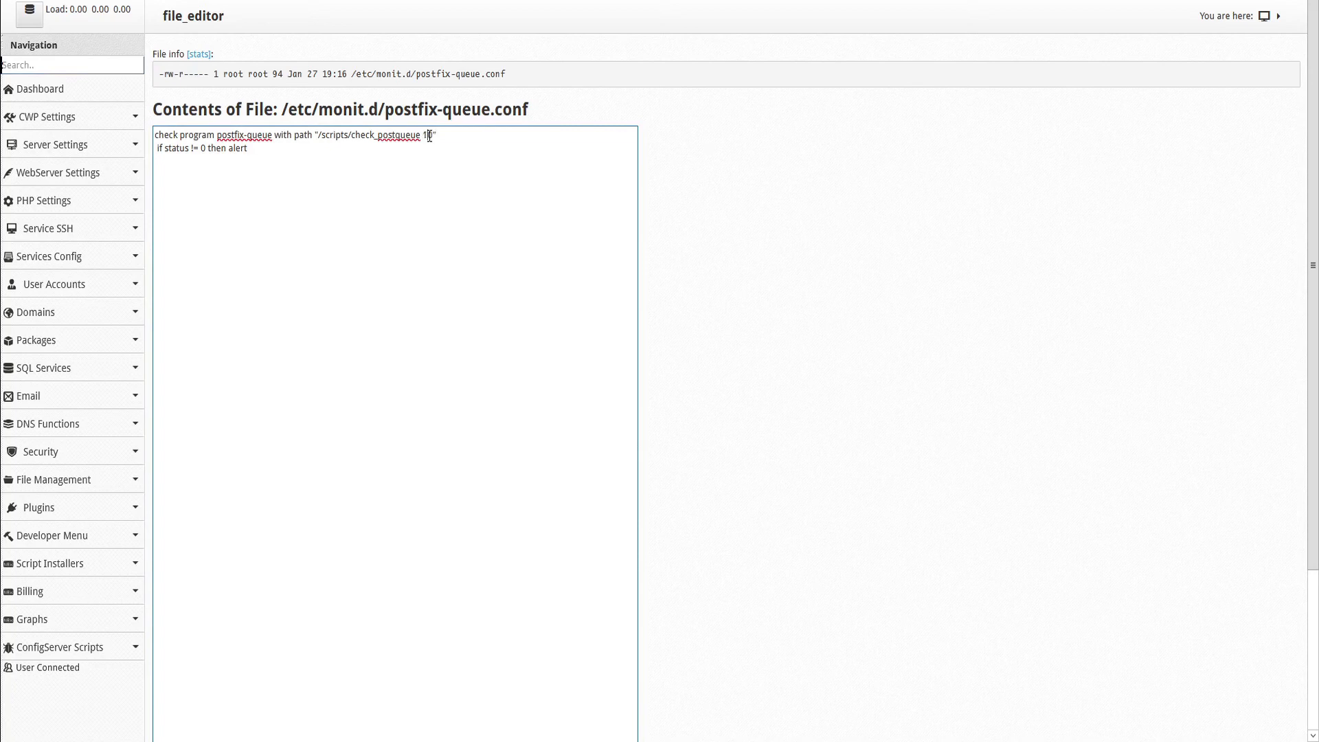
{"action": "scroll", "scroll_direction": "down", "scroll_amount": 3}
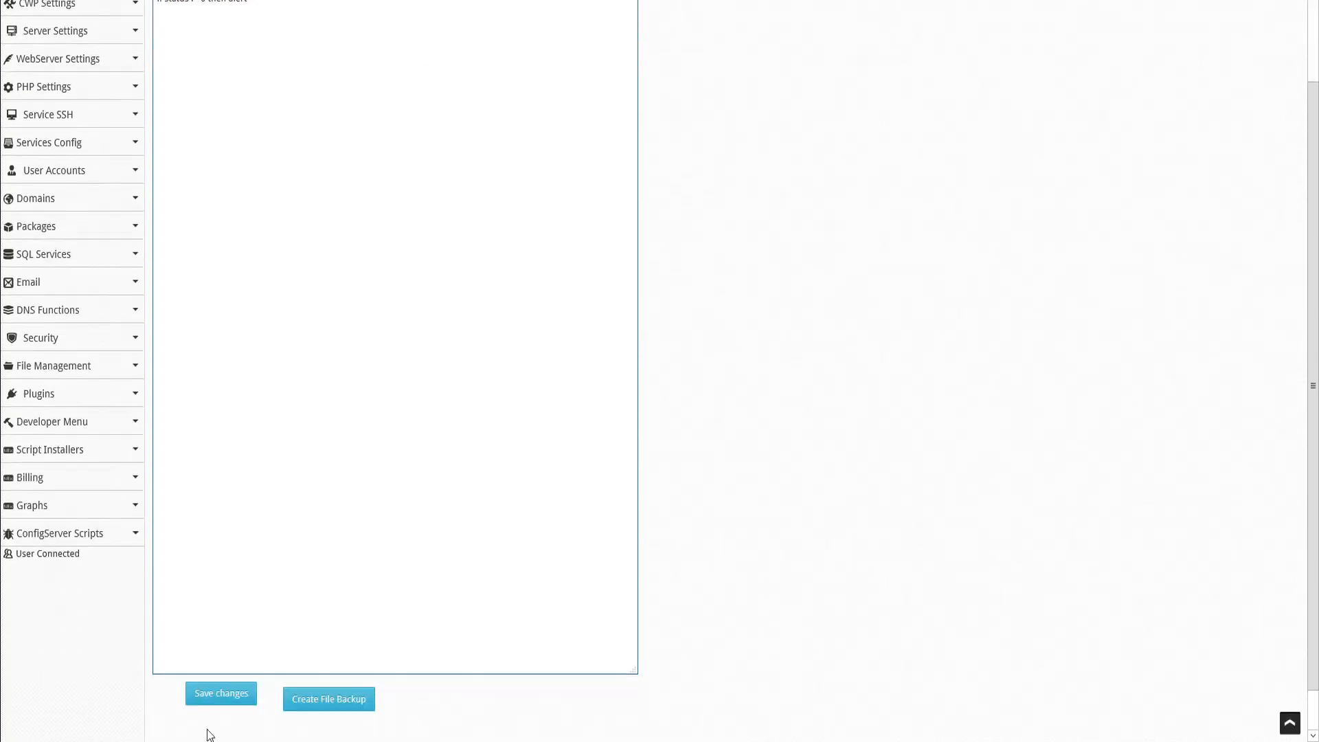
{"action": "left_click", "coordinate": [220, 692]}
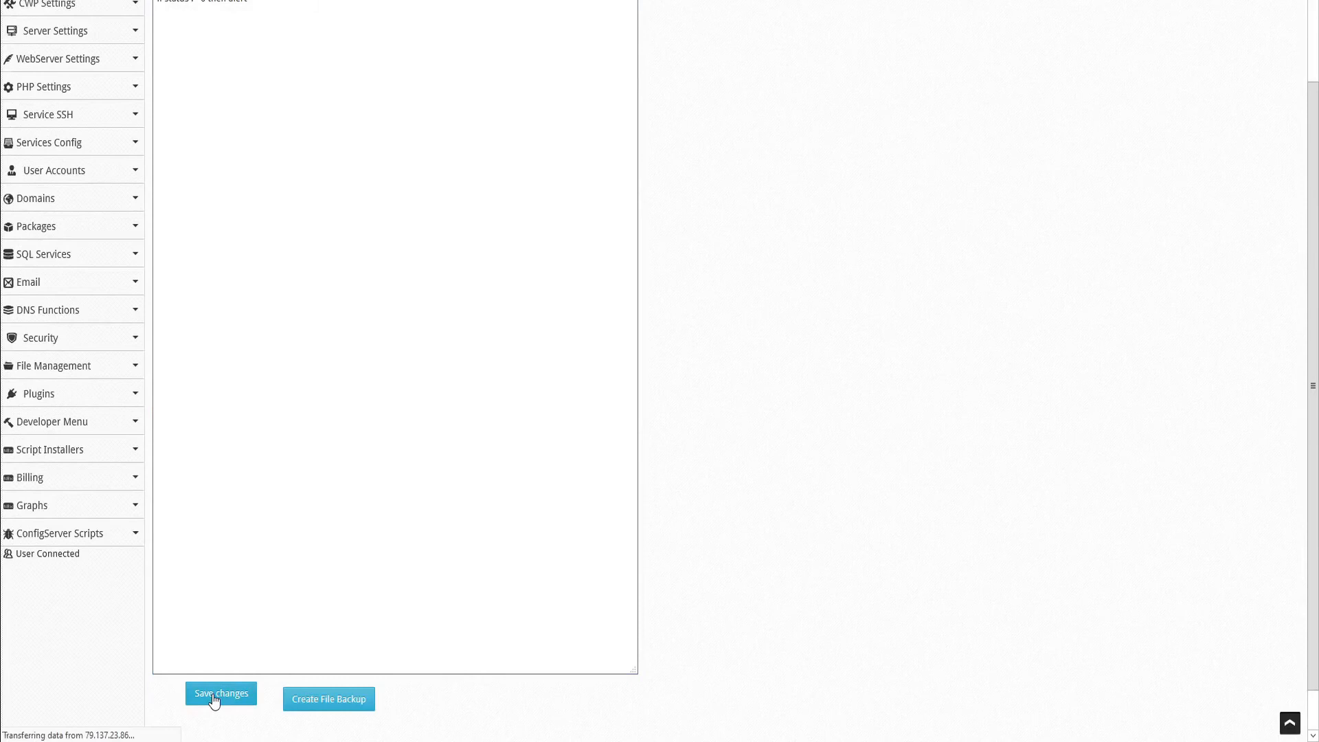
{"action": "left_click", "coordinate": [219, 693]}
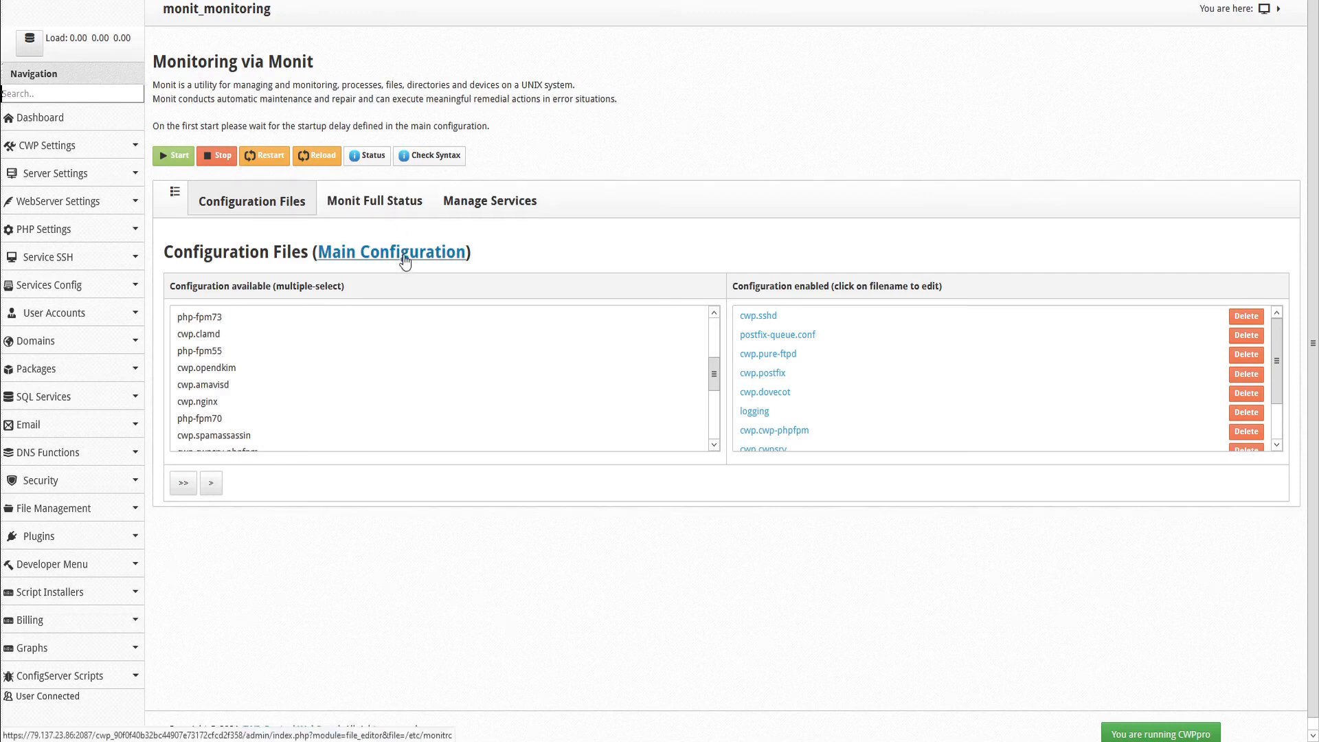
Step: Set the main configuration's alert address to 'admin@domain', save it and restart Monit
{"action": "left_click", "coordinate": [392, 251]}
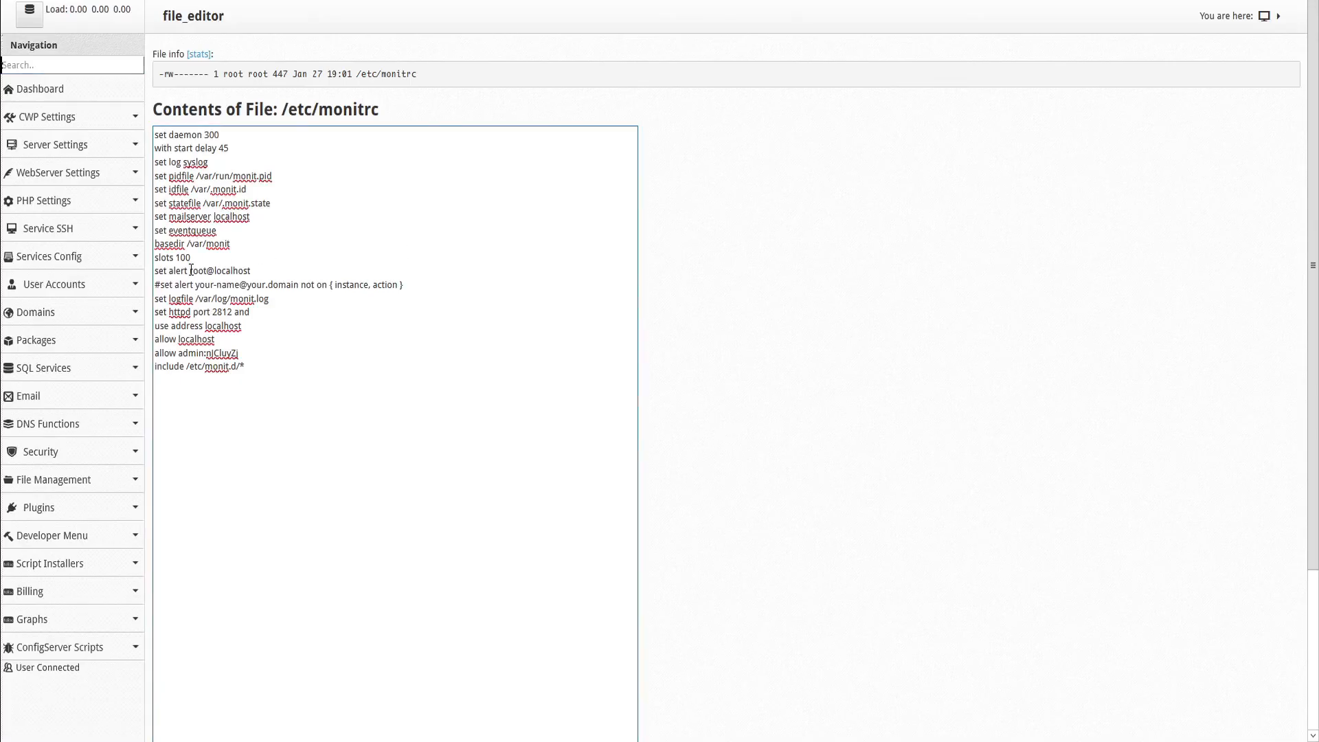
{"action": "double_click", "coordinate": [218, 271]}
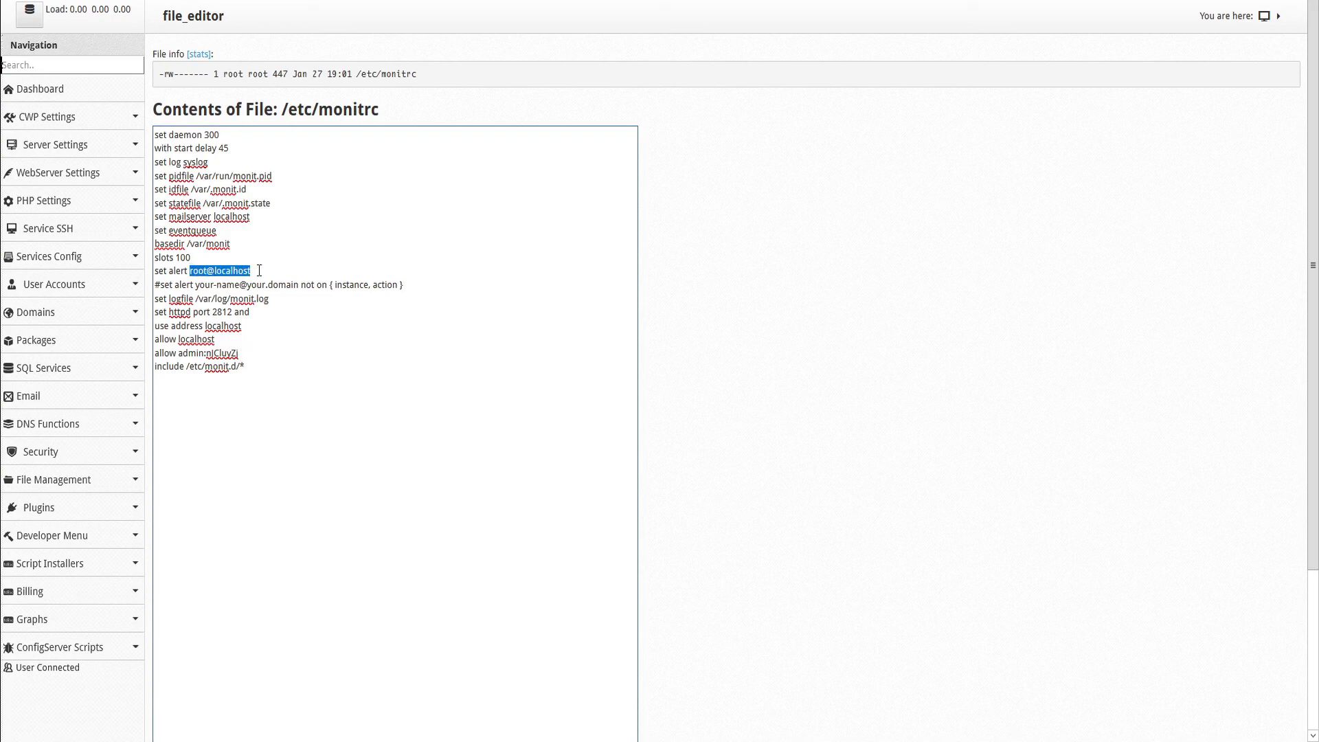
{"action": "type", "text": "admin@domain.com"}
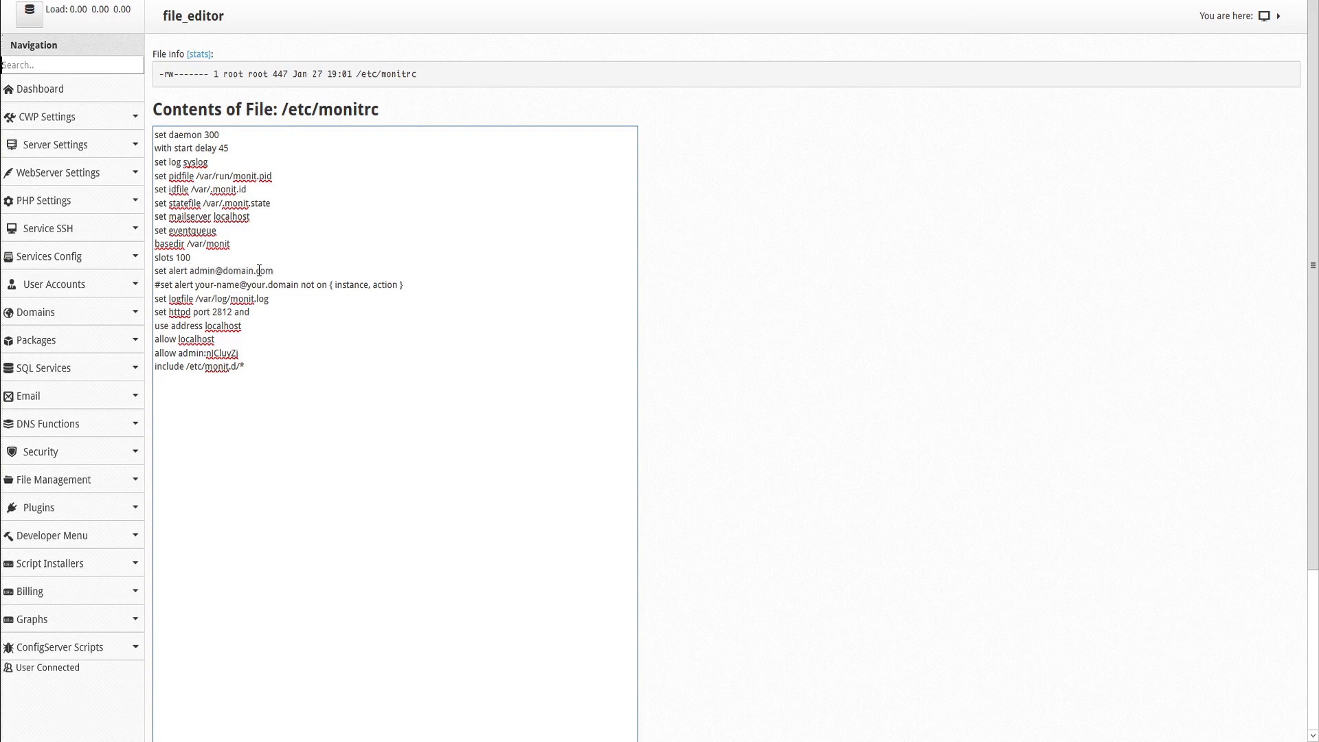
{"action": "scroll", "scroll_direction": "down", "scroll_amount": 3}
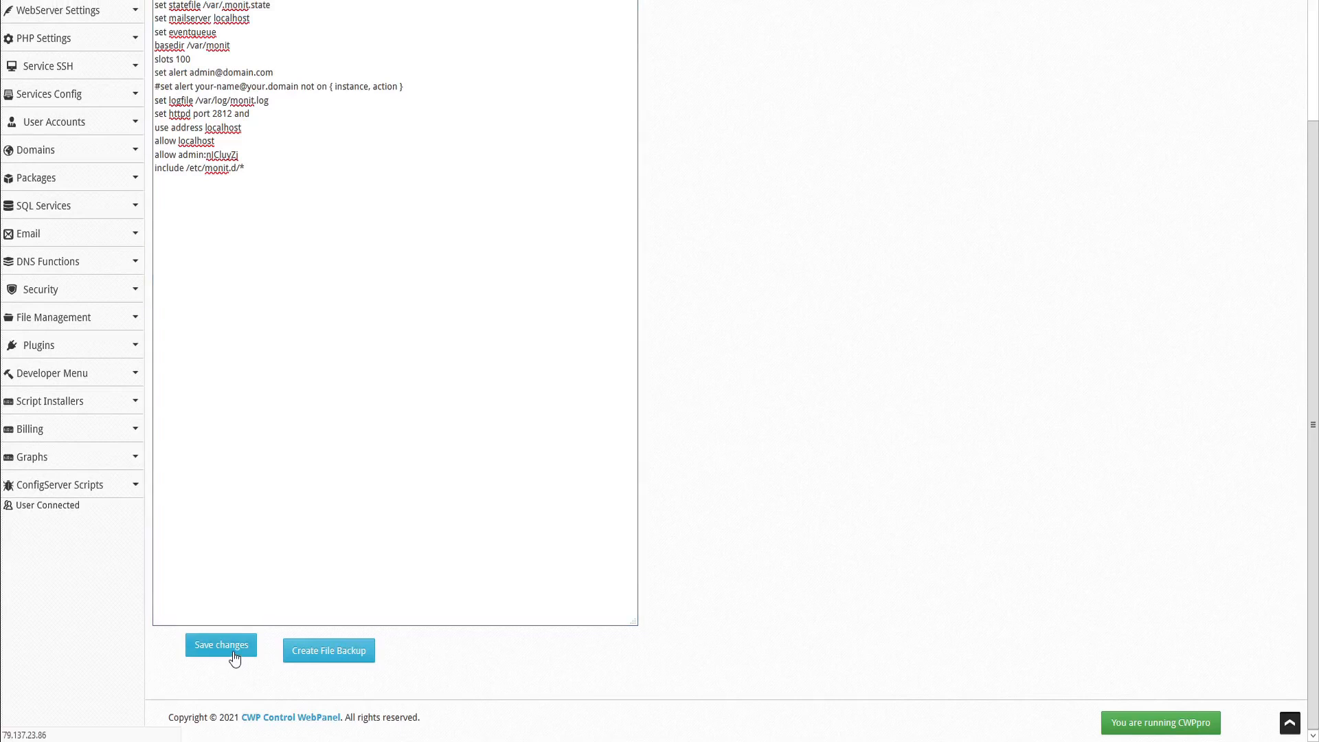
{"action": "left_click", "coordinate": [220, 644]}
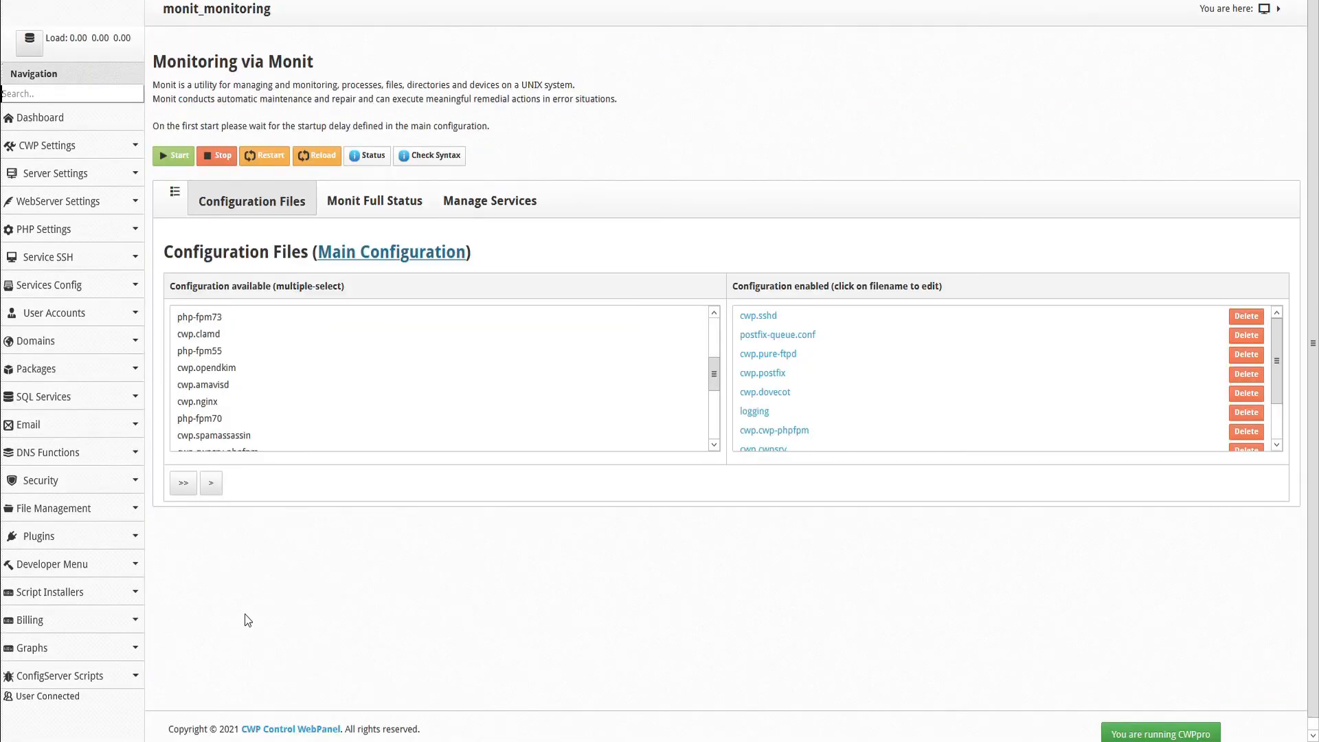
{"action": "left_click", "coordinate": [264, 155]}
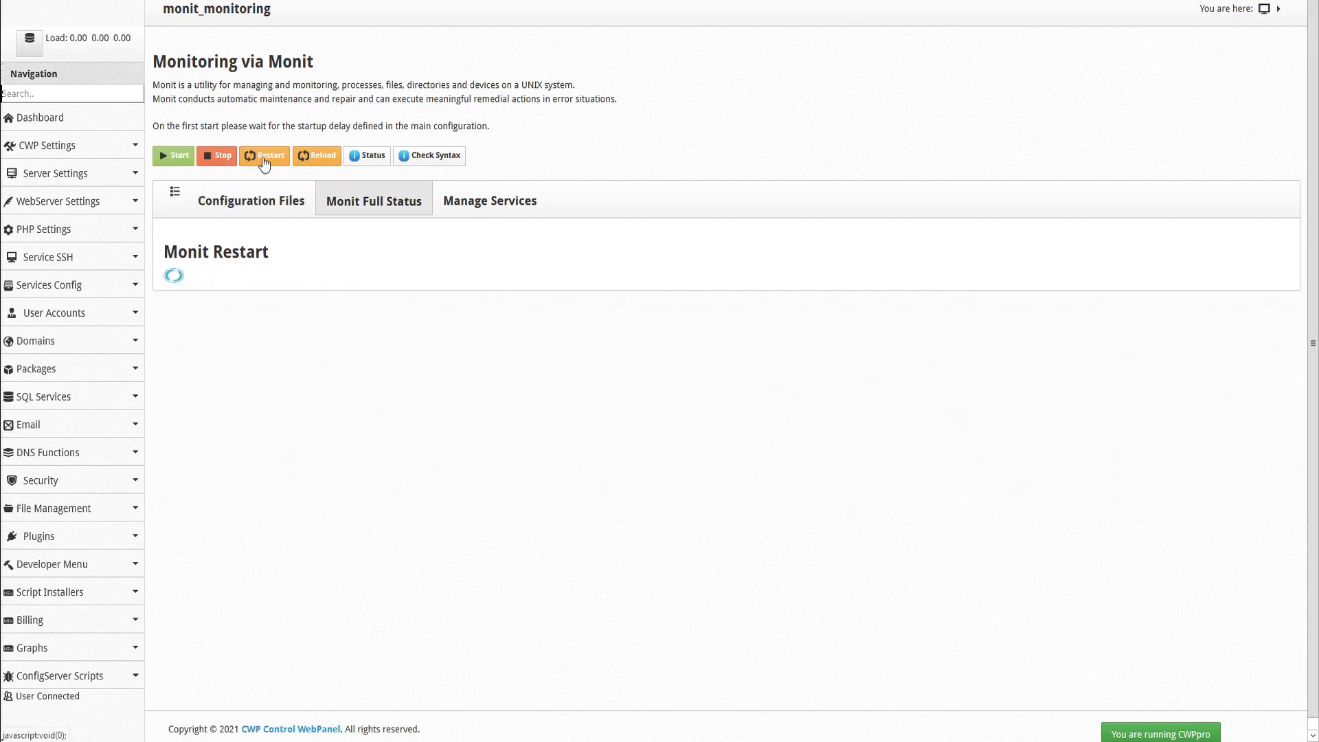